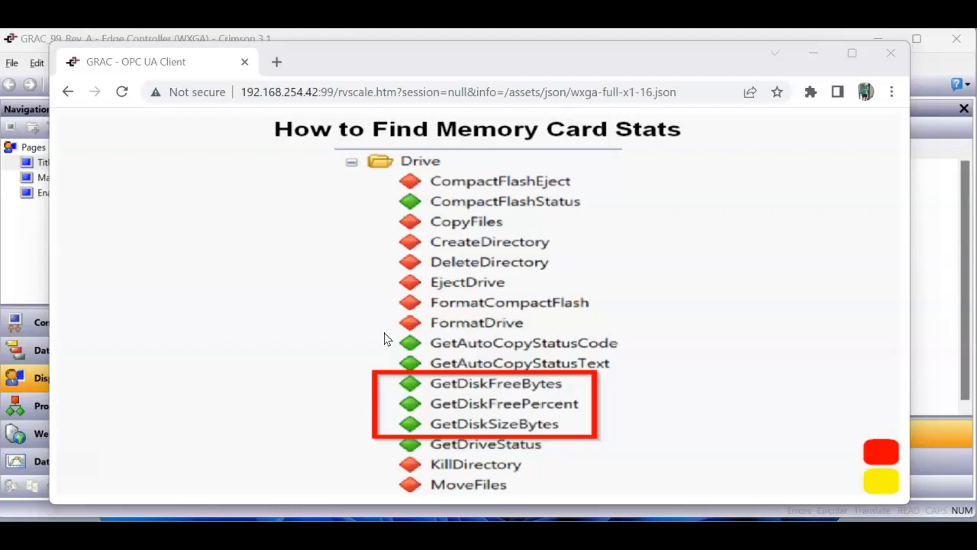
mouse_move(618, 449)
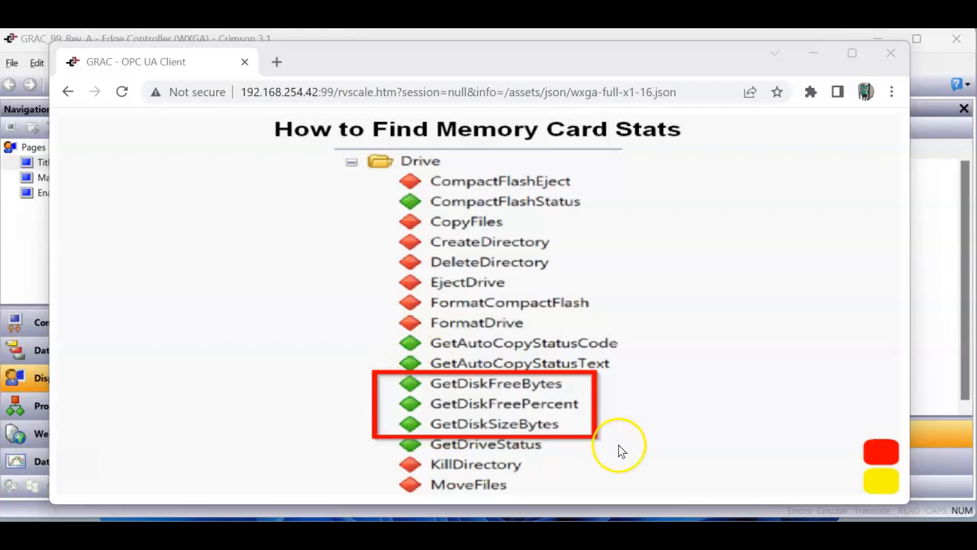
mouse_move(565, 427)
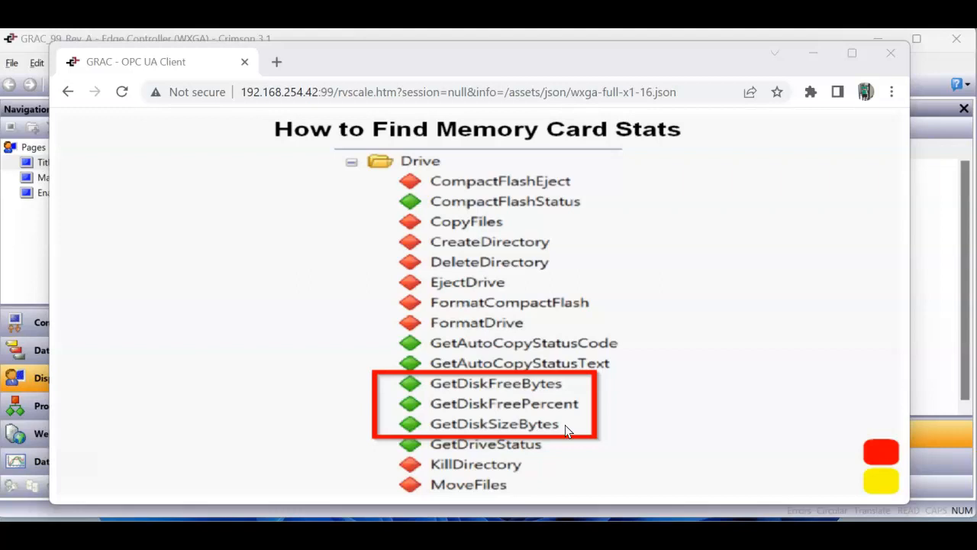
mouse_move(655, 329)
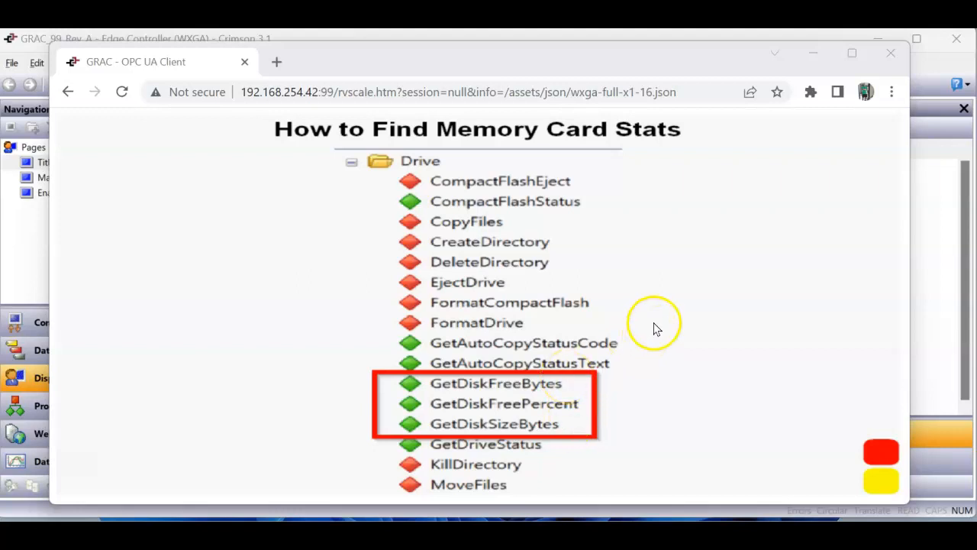
mouse_move(675, 313)
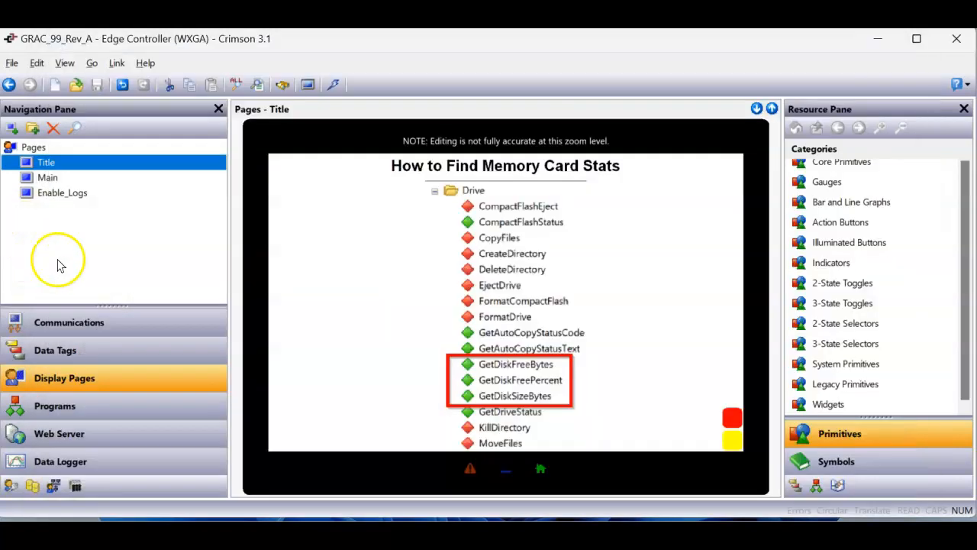
mouse_move(766, 425)
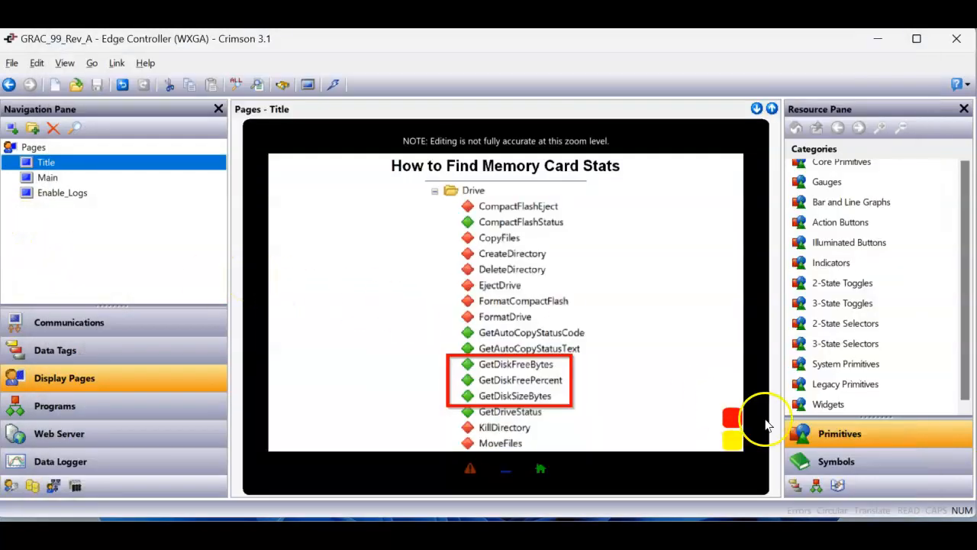
mouse_move(832, 415)
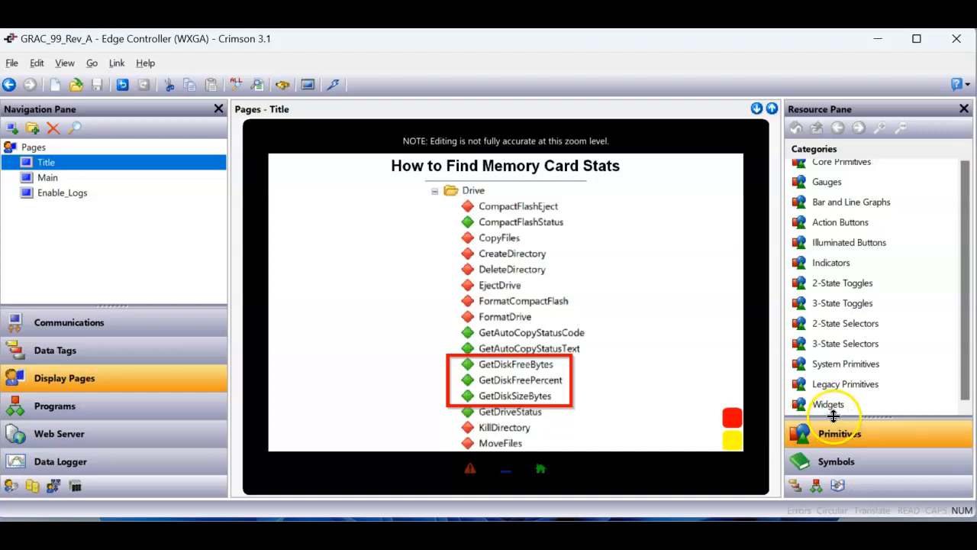
- Show the System resources and expand the Functions > Drive group
scroll("down", 3)
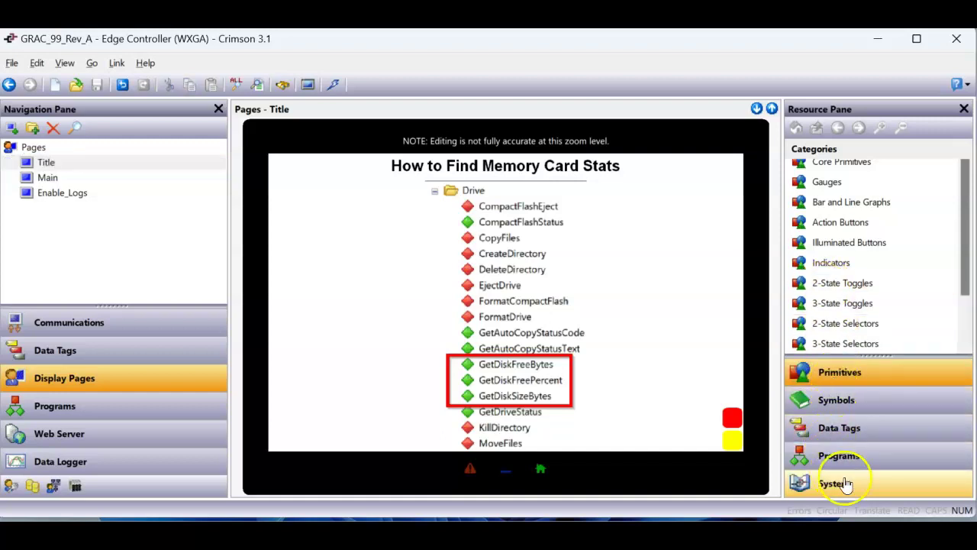
mouse_move(858, 488)
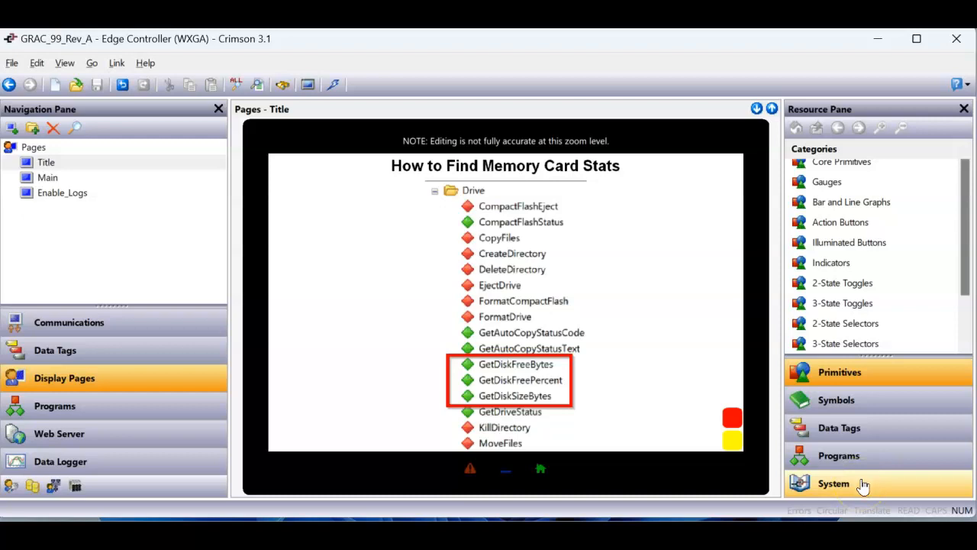
left_click(833, 483)
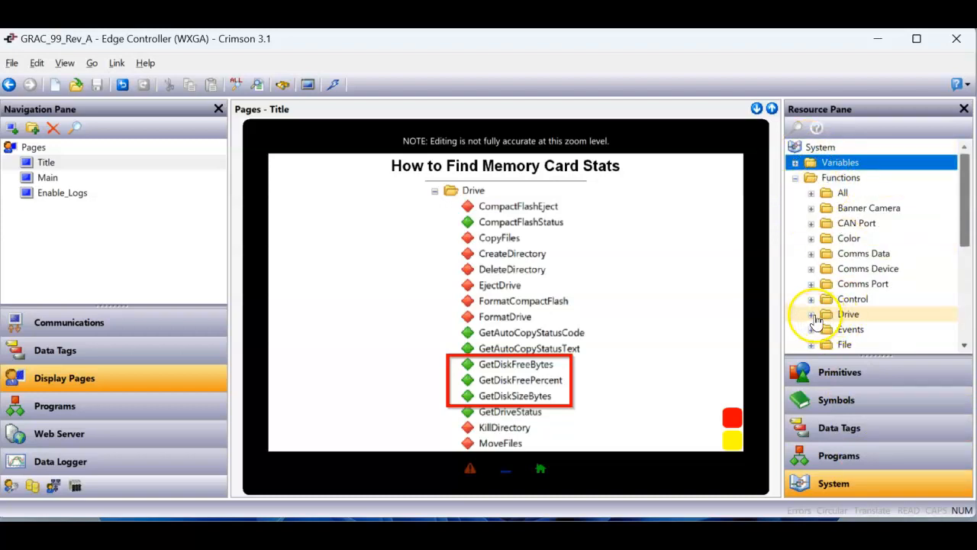
left_click(811, 315)
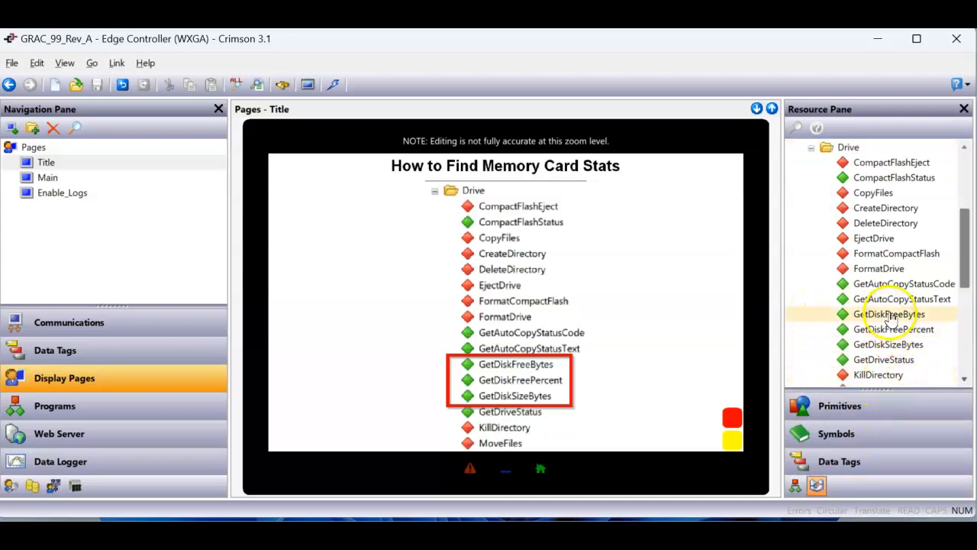
- Select GetDiskFreeBytes, GetDiskSizeBytes and GetDiskFreePercent to view their reference pages
left_click(889, 345)
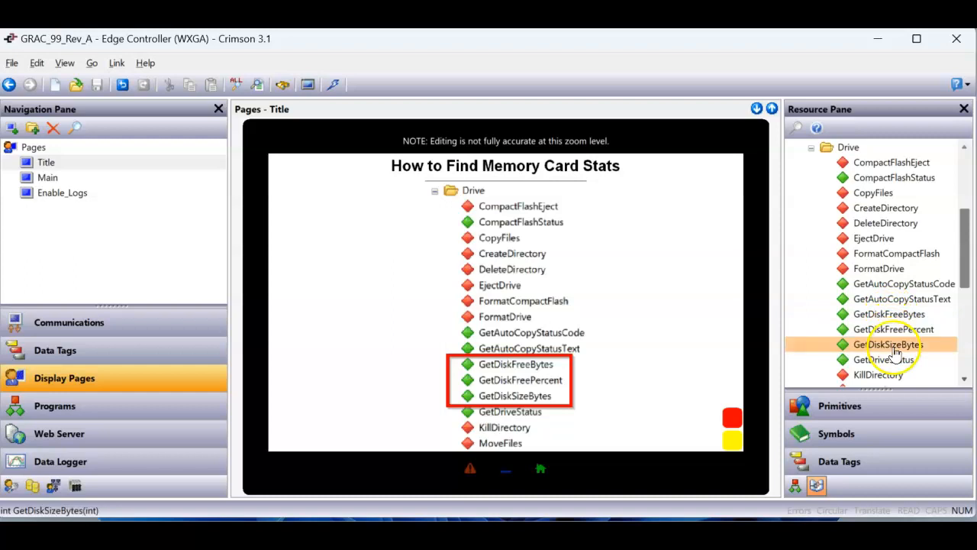
left_click(888, 345)
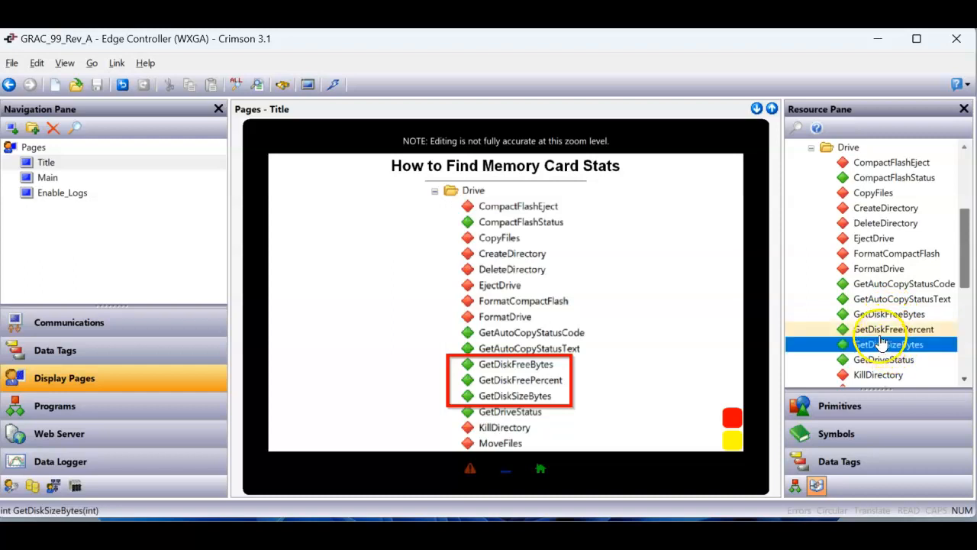
left_click(893, 330)
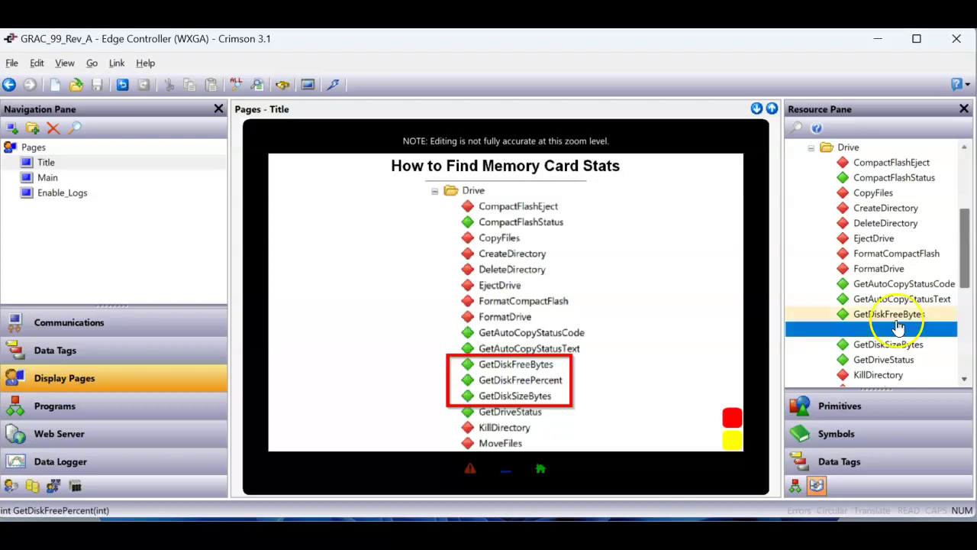
left_click(893, 329)
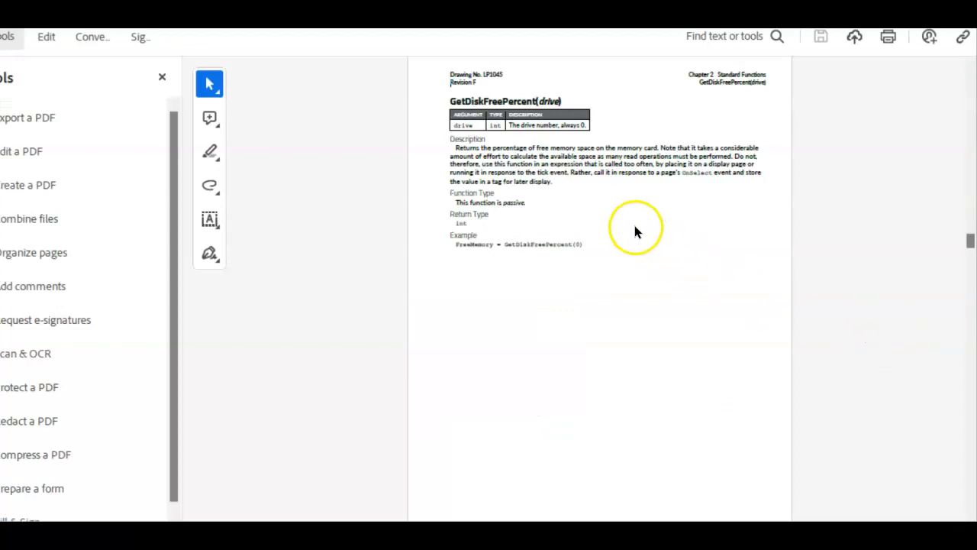
scroll("down", 3)
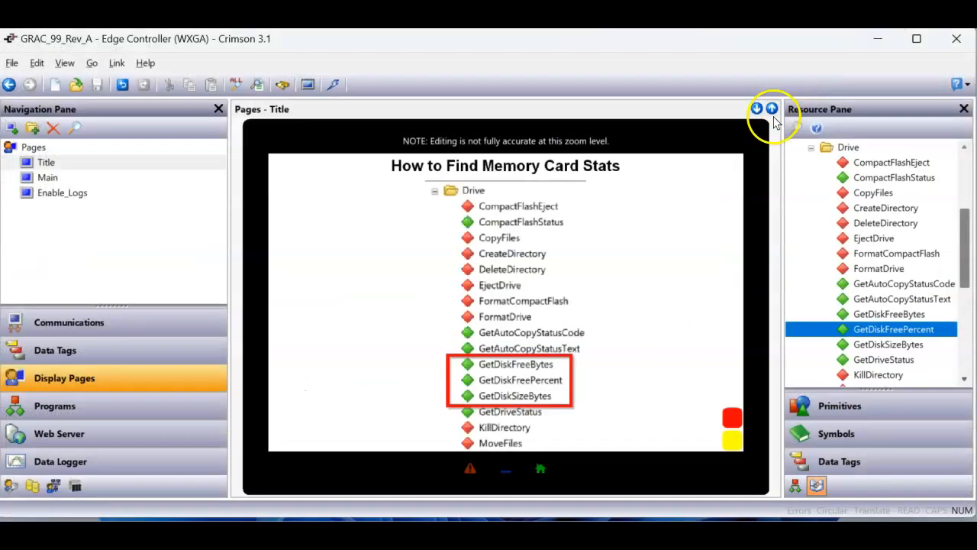
mouse_move(894, 329)
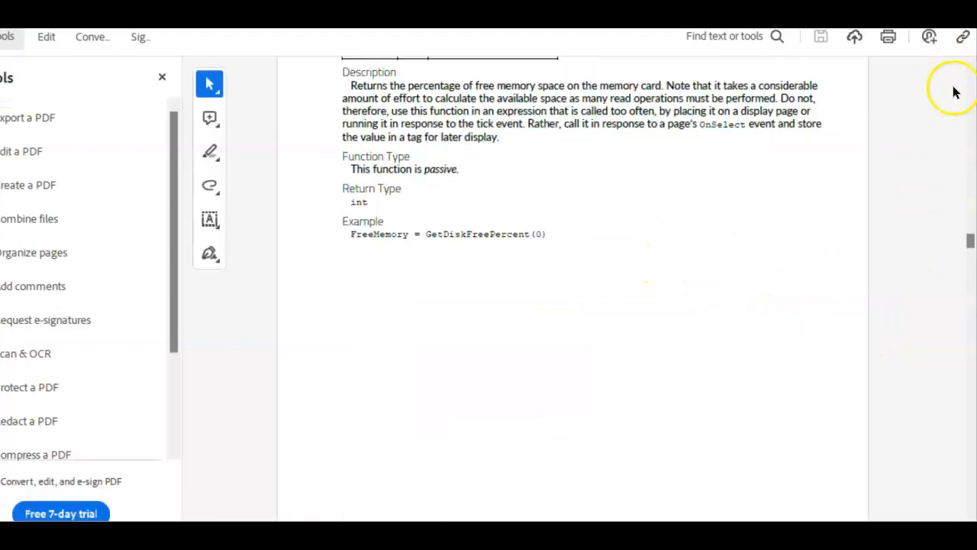
scroll("up", 3)
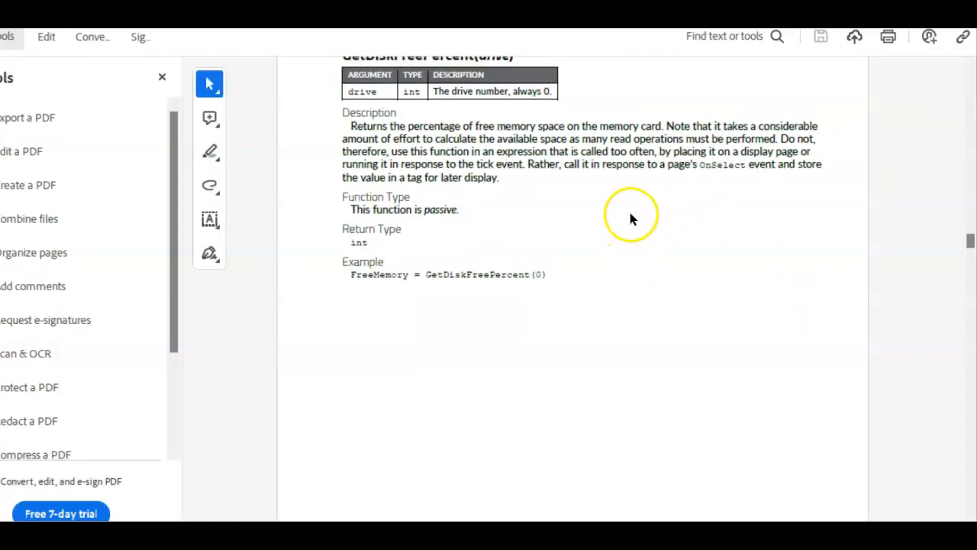
scroll("up", 3)
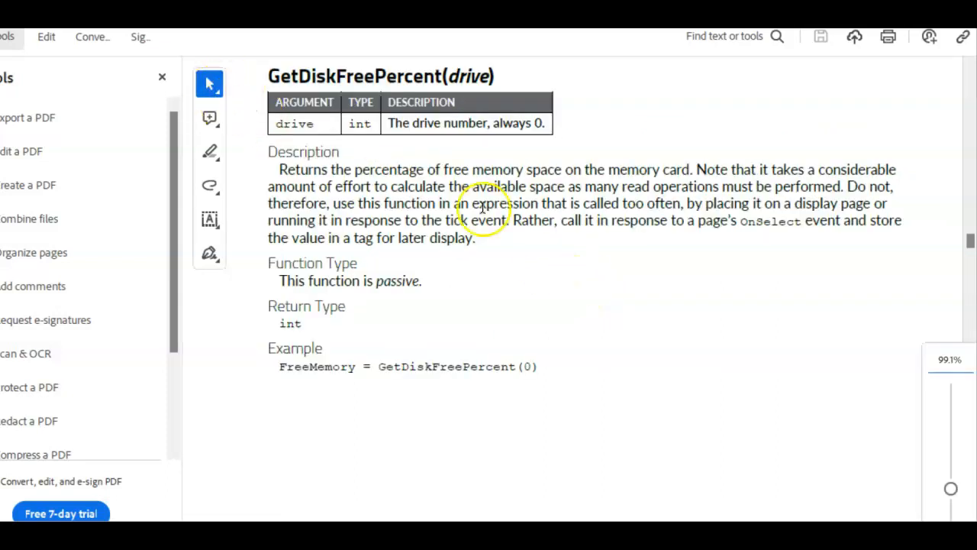
mouse_move(376, 384)
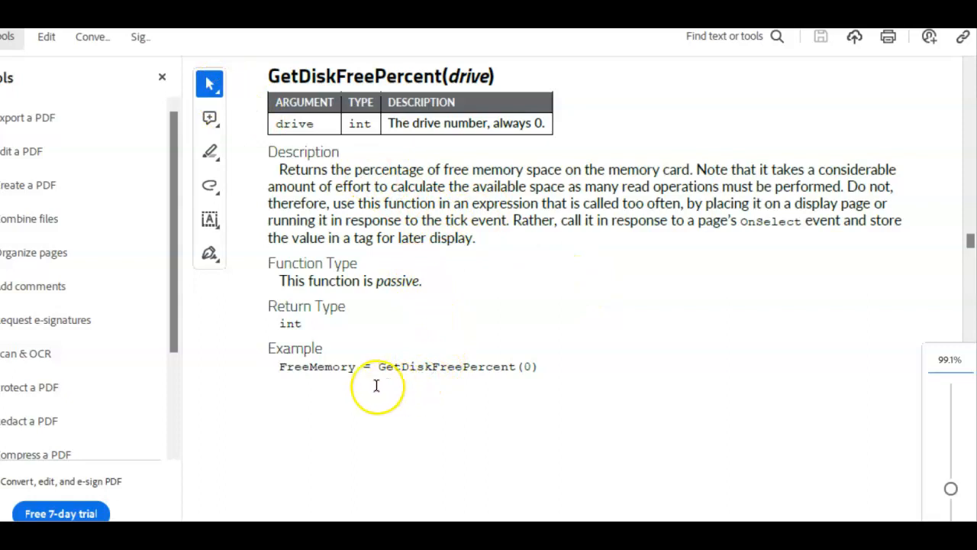
mouse_move(534, 372)
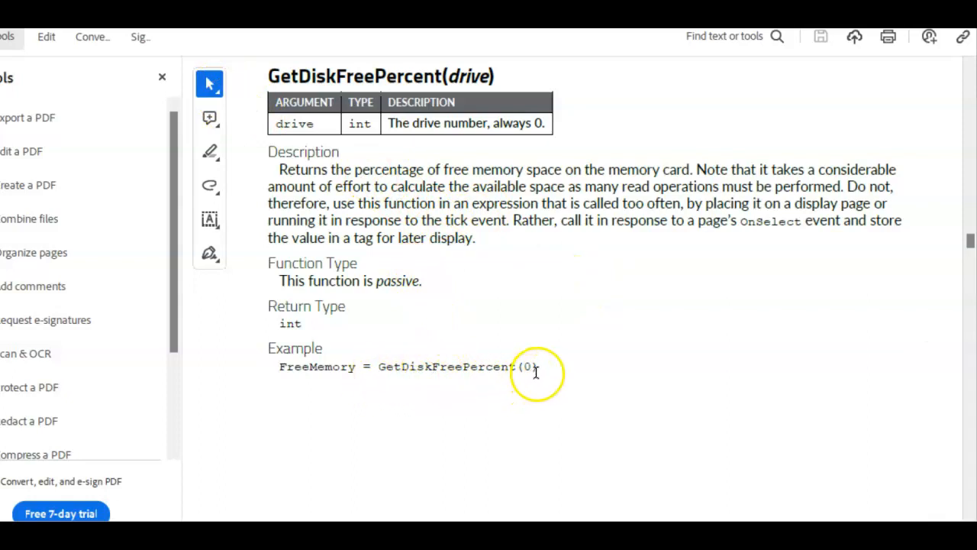
mouse_move(525, 136)
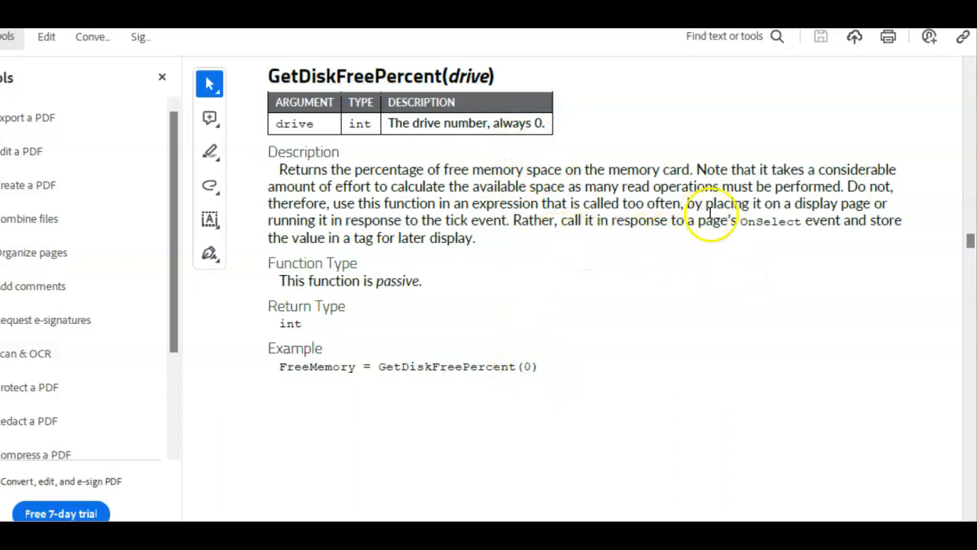
mouse_move(785, 237)
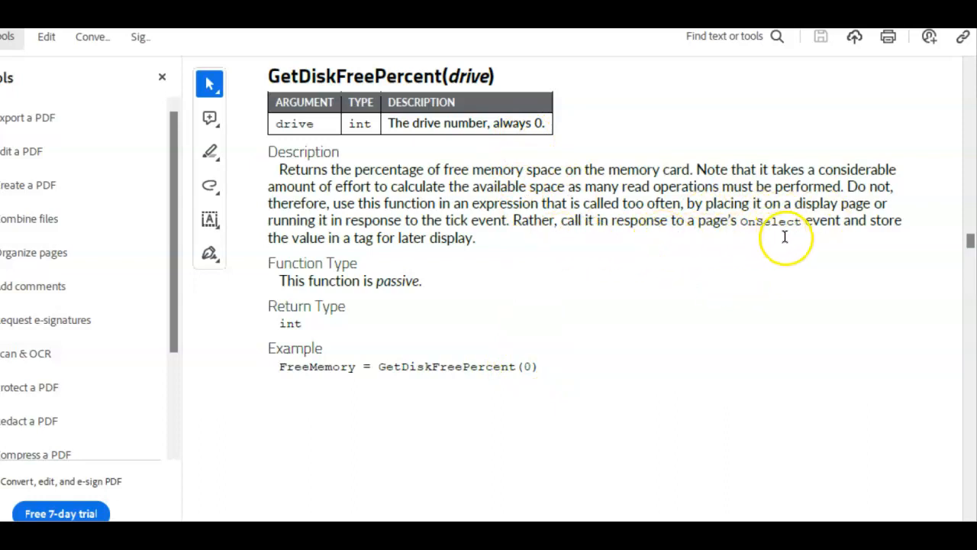
mouse_move(827, 235)
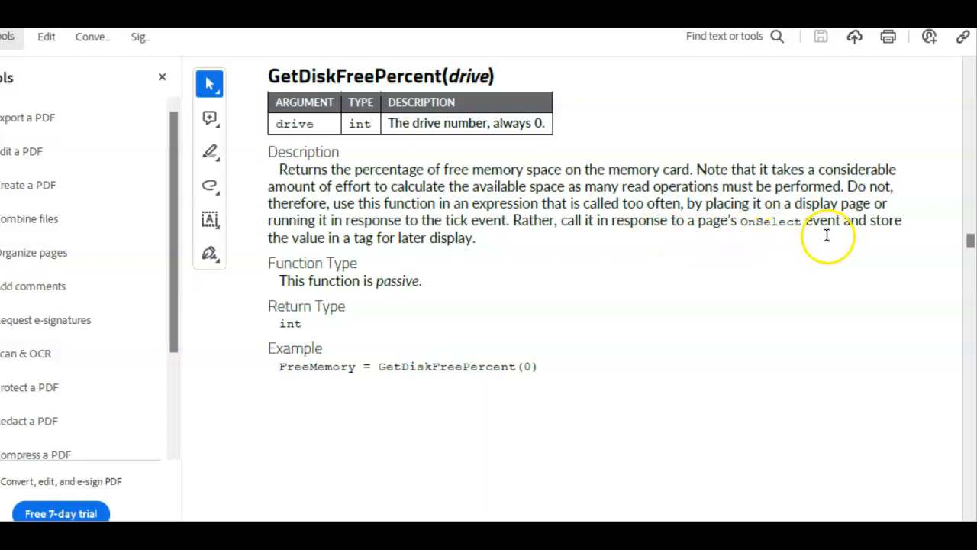
mouse_move(311, 409)
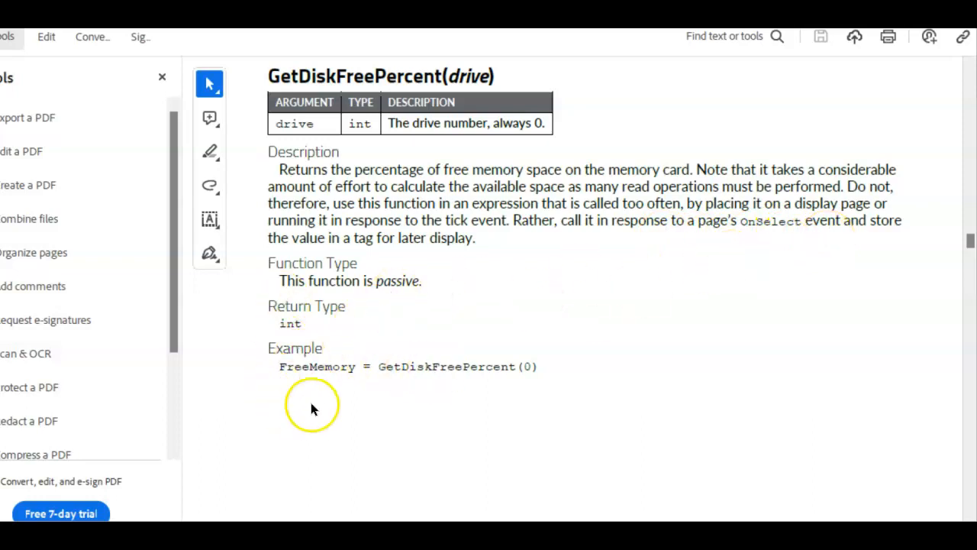
mouse_move(907, 79)
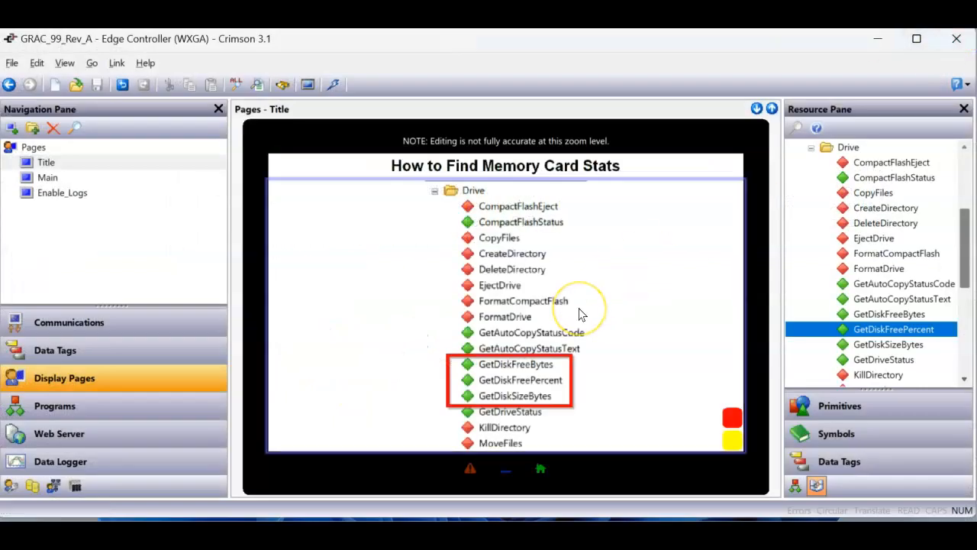
mouse_move(55, 350)
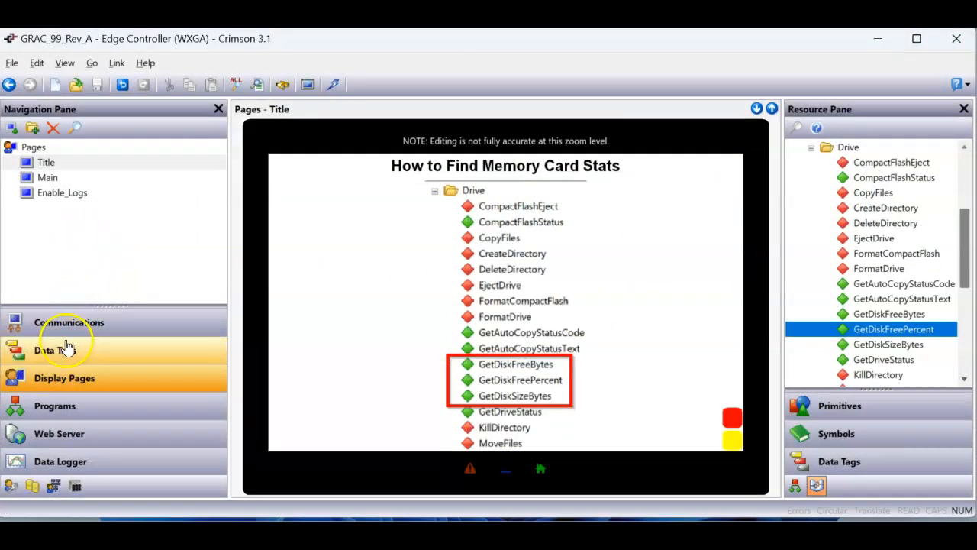
- Review the FreeMemory and DiskSize data tag settings, then go to the Display Pages list
left_click(55, 350)
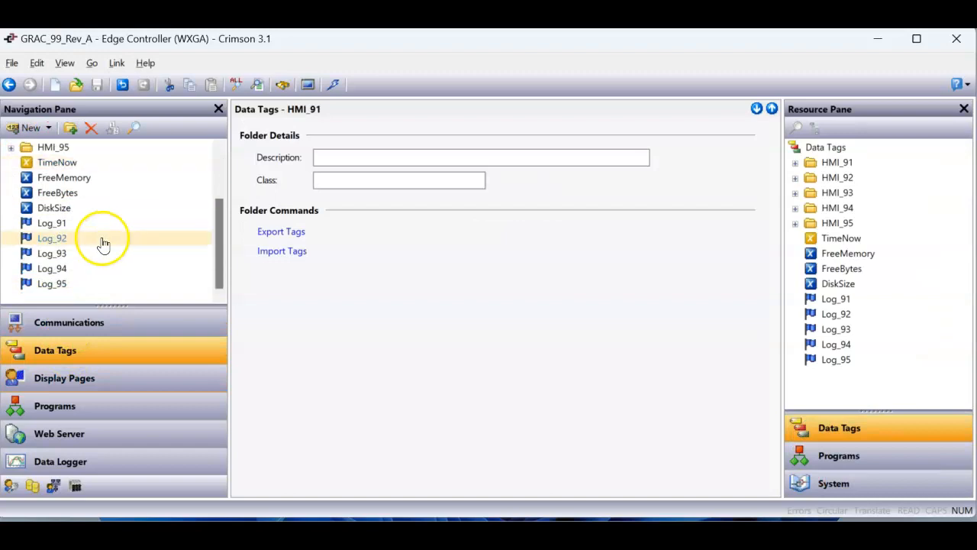
left_click(64, 177)
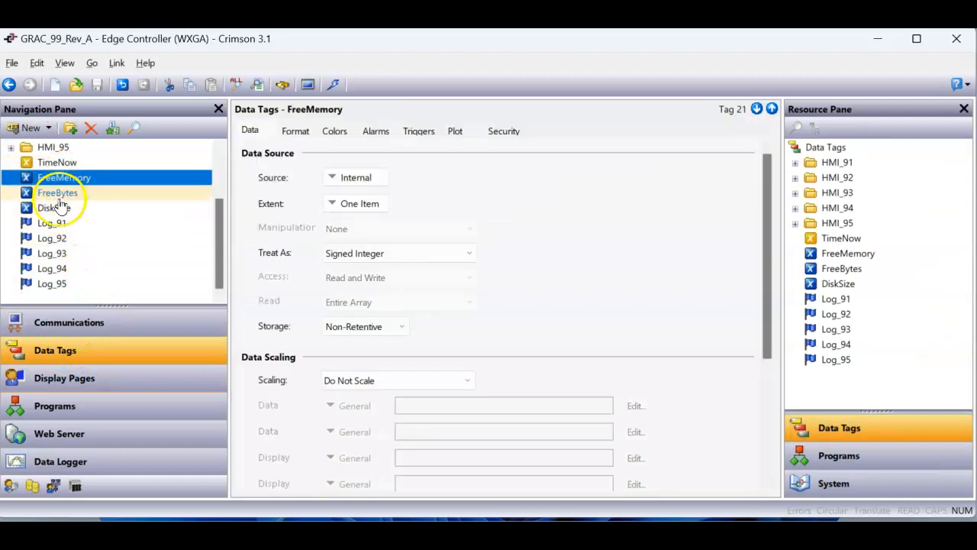
left_click(52, 208)
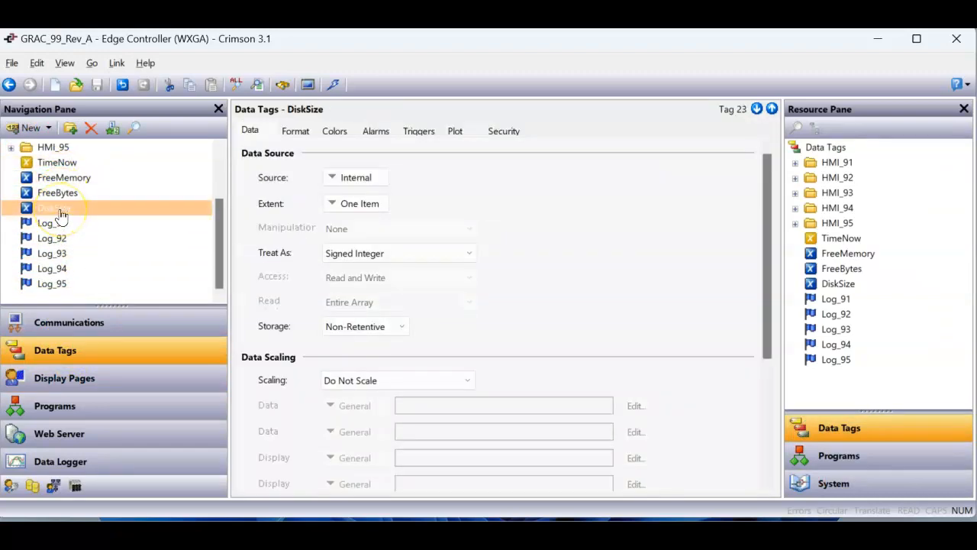
left_click(64, 177)
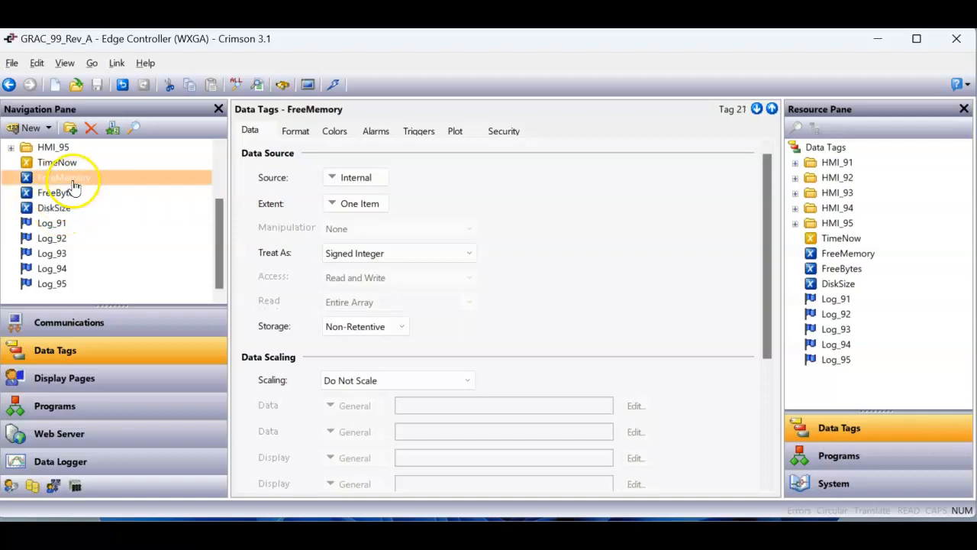
left_click(54, 208)
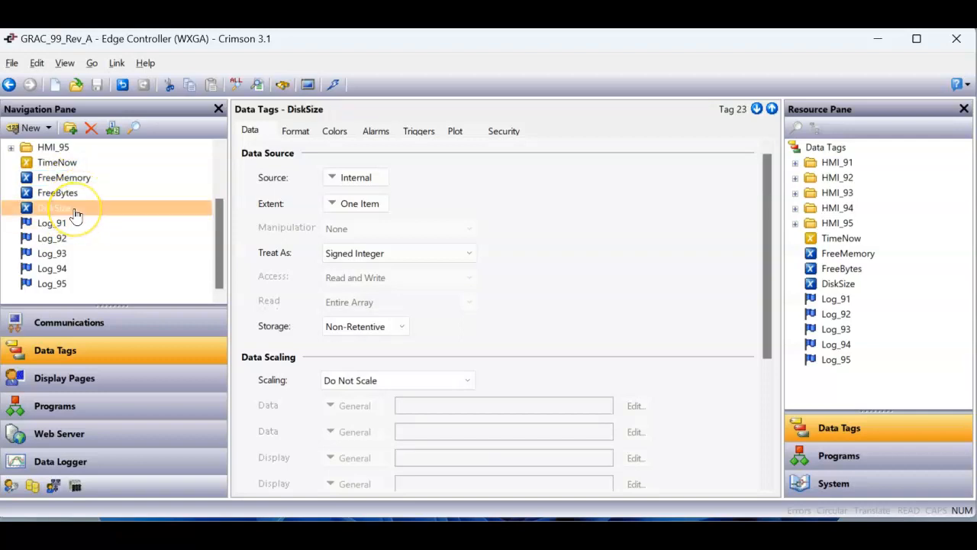
left_click(64, 377)
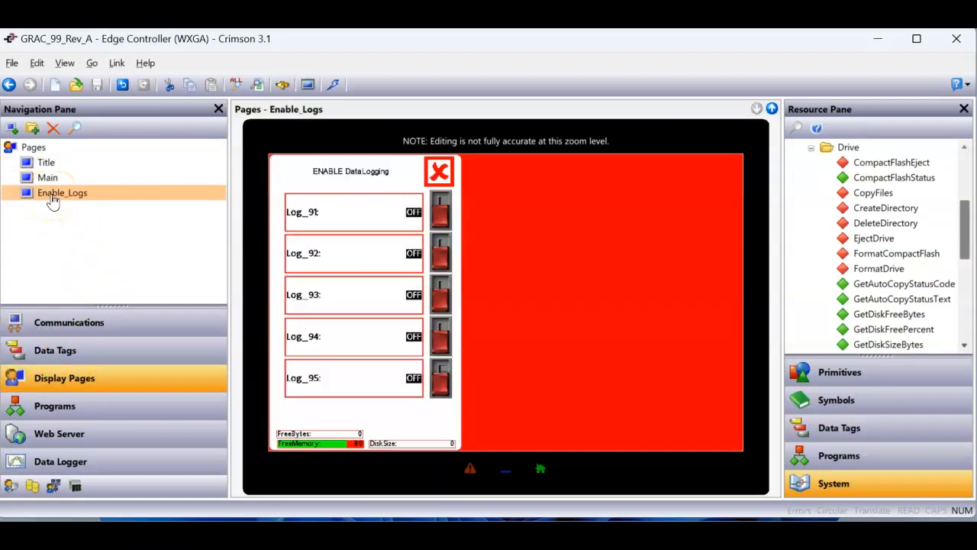
- Show the Enable_Logs page and its FreeBytes, FreeMemory and DiskSize readouts
left_click(61, 192)
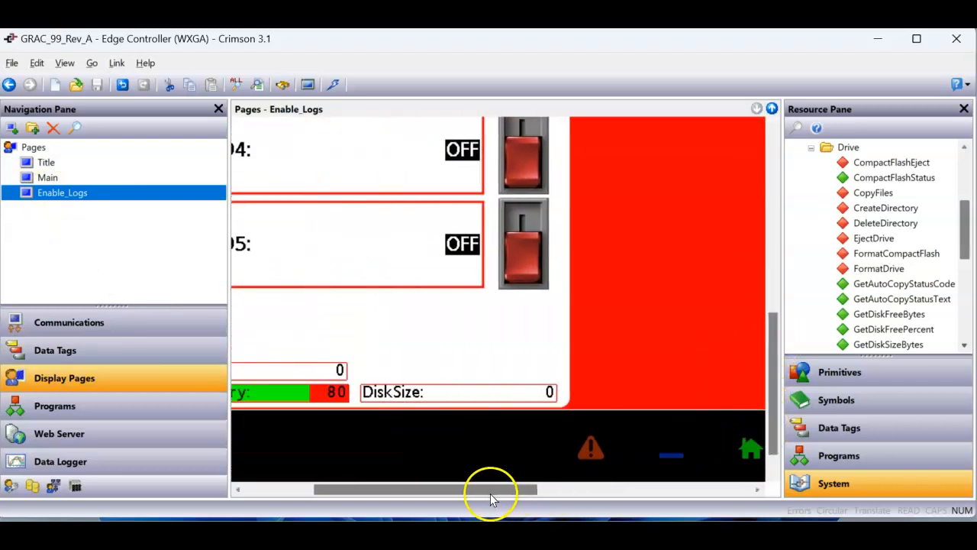
scroll("left", 3)
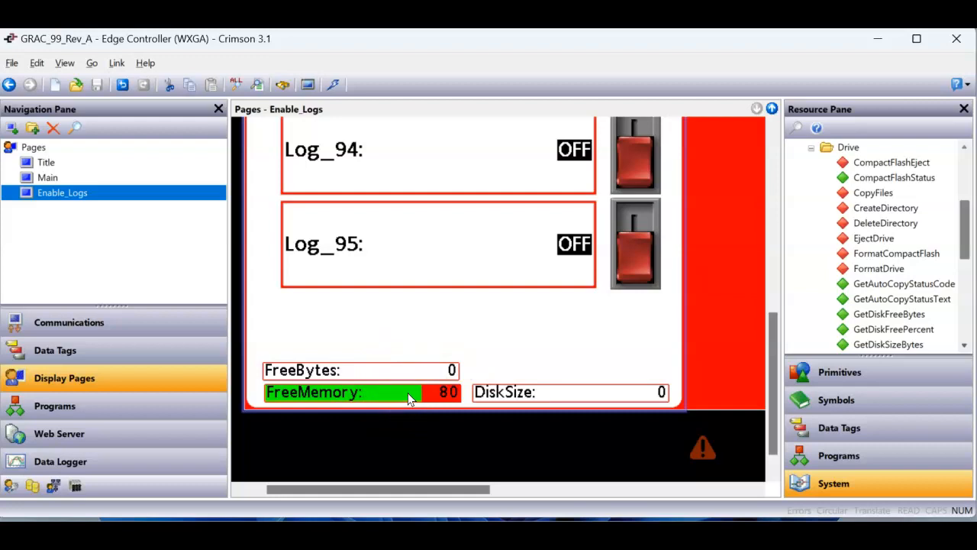
mouse_move(409, 400)
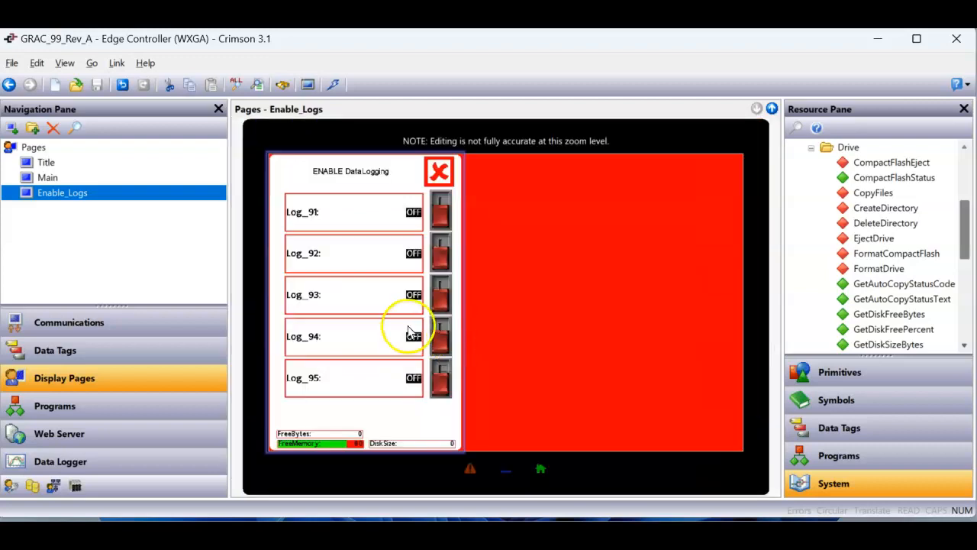
mouse_move(256, 247)
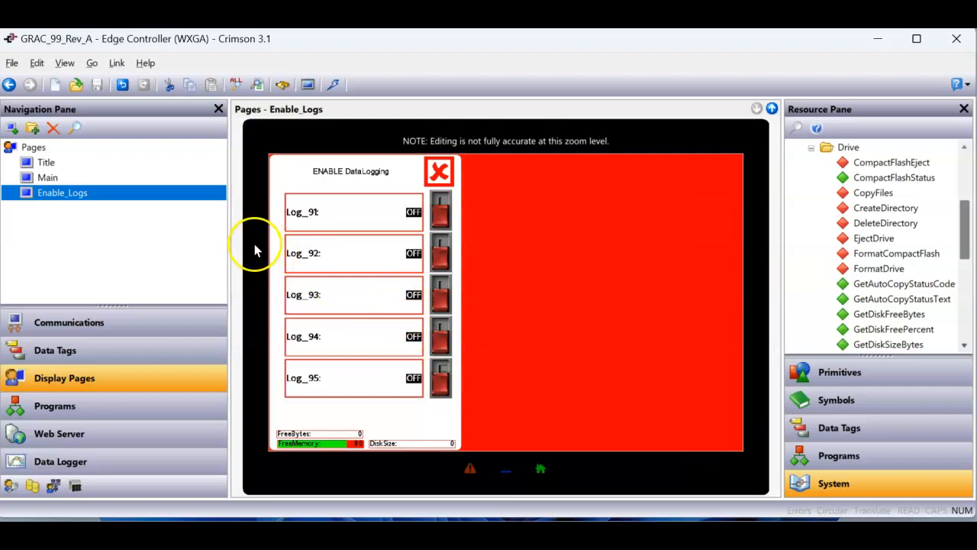
- Review the page's On Select code that sets FreeMemory, FreeBytes and DiskSize via its Actions properties
right_click(257, 251)
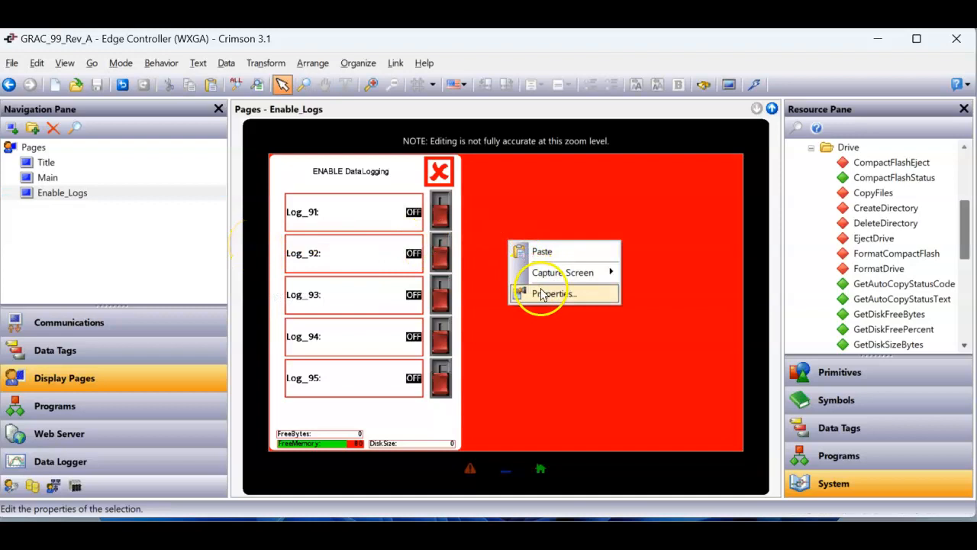
left_click(554, 293)
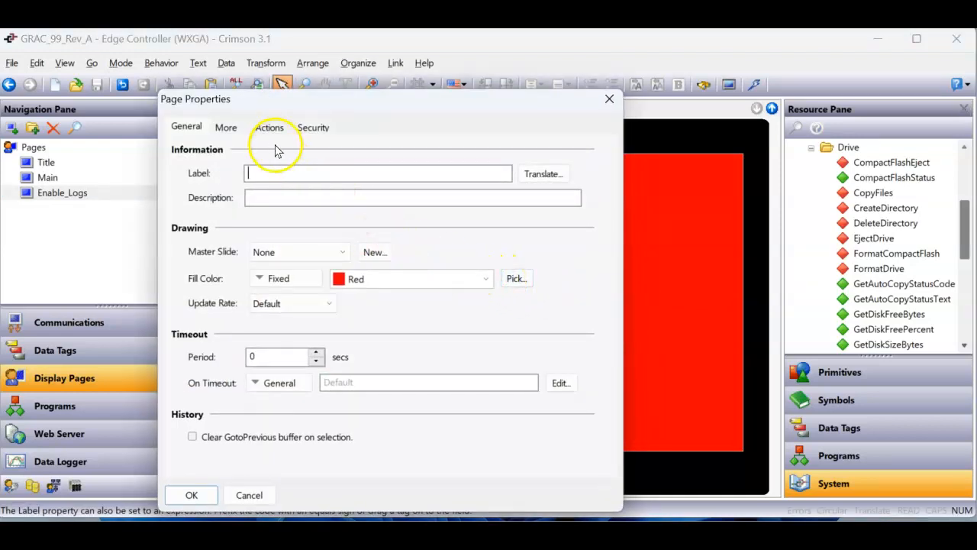
left_click(269, 127)
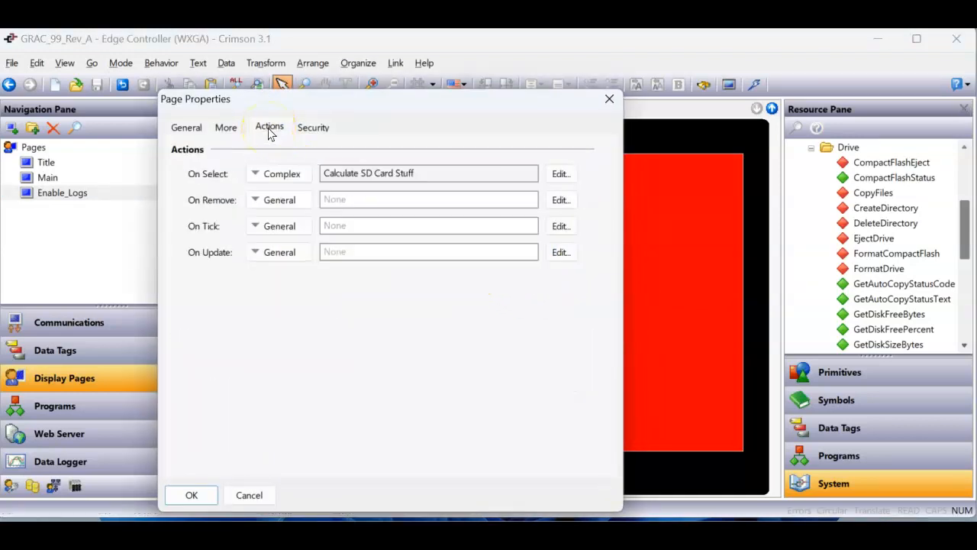
mouse_move(208, 174)
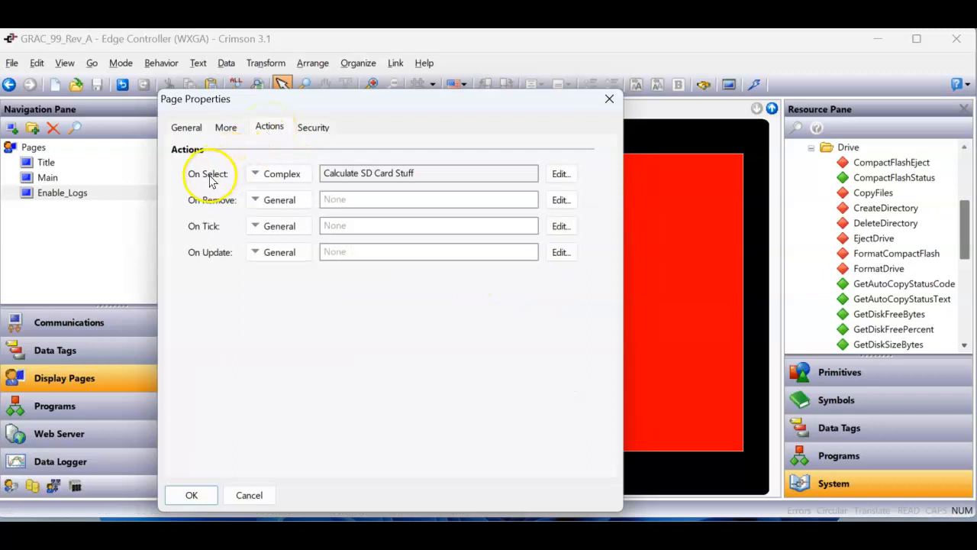
mouse_move(656, 284)
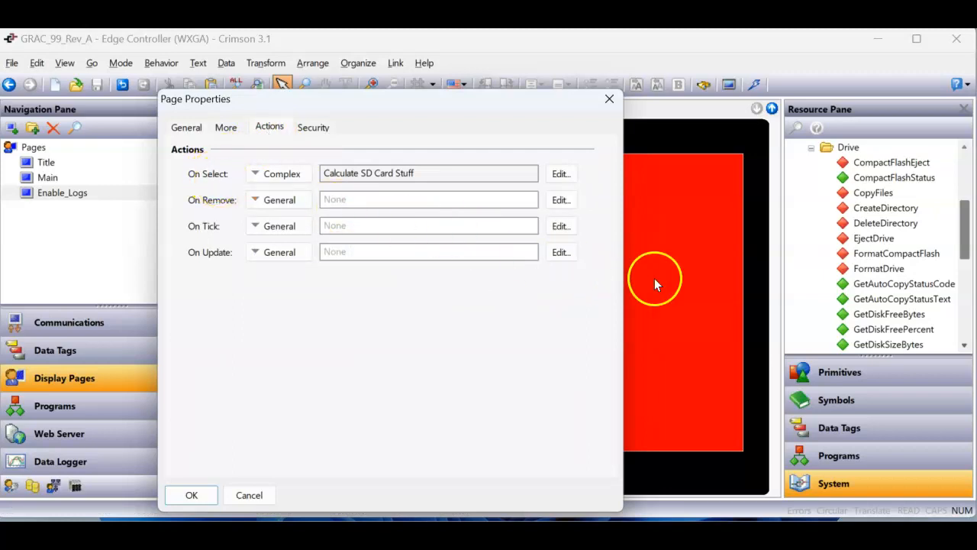
mouse_move(450, 192)
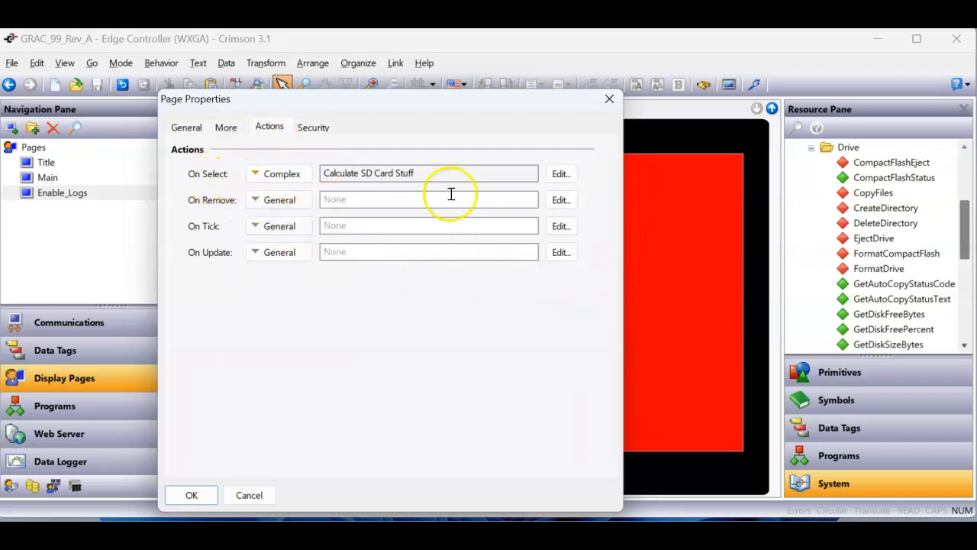
mouse_move(390, 186)
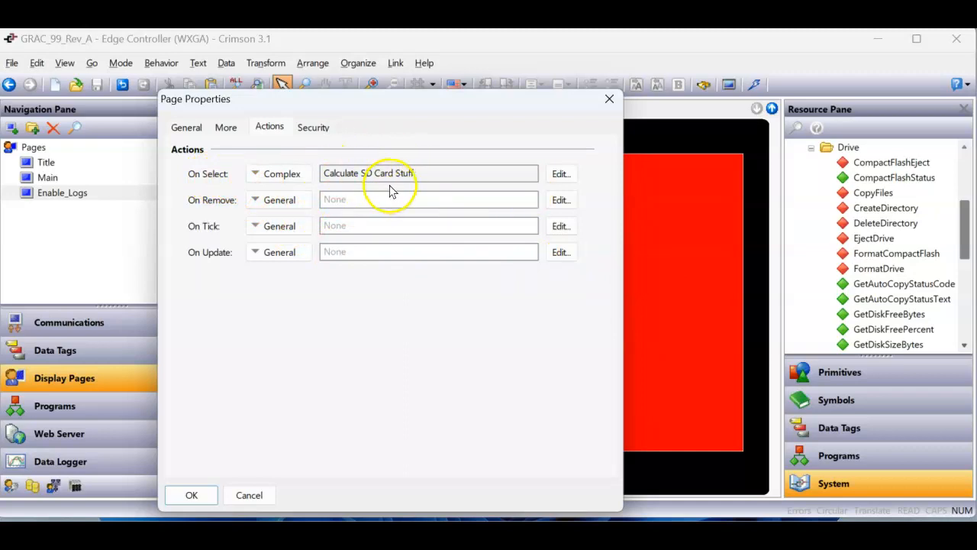
mouse_move(562, 174)
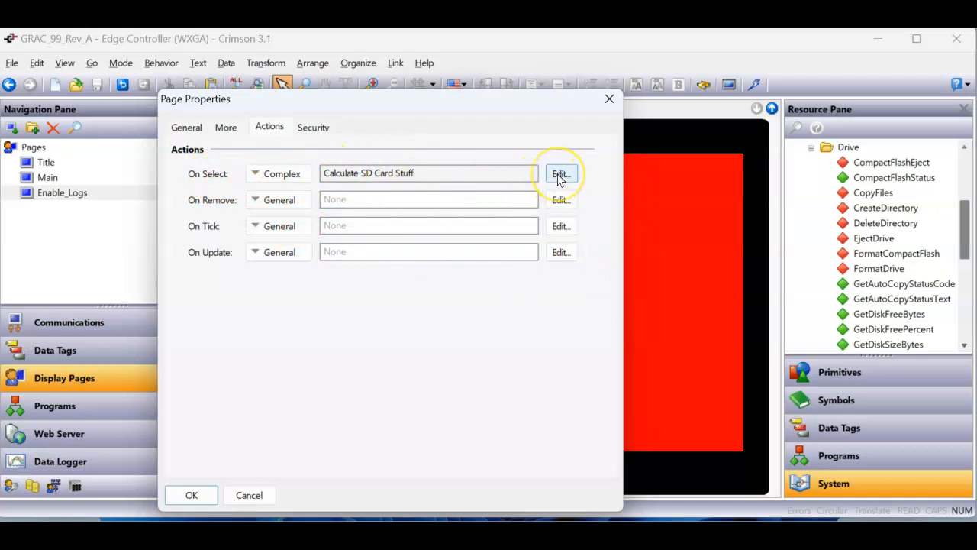
left_click(560, 174)
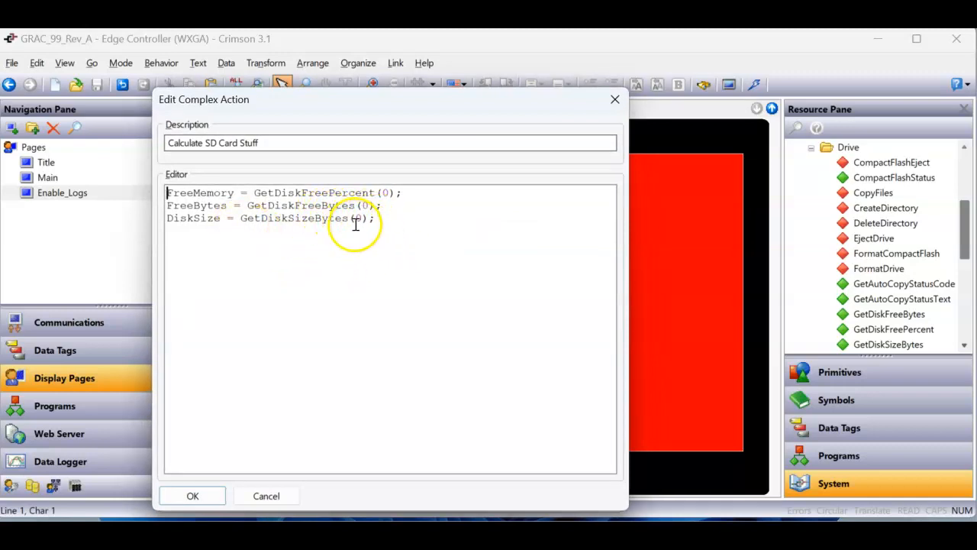
mouse_move(361, 231)
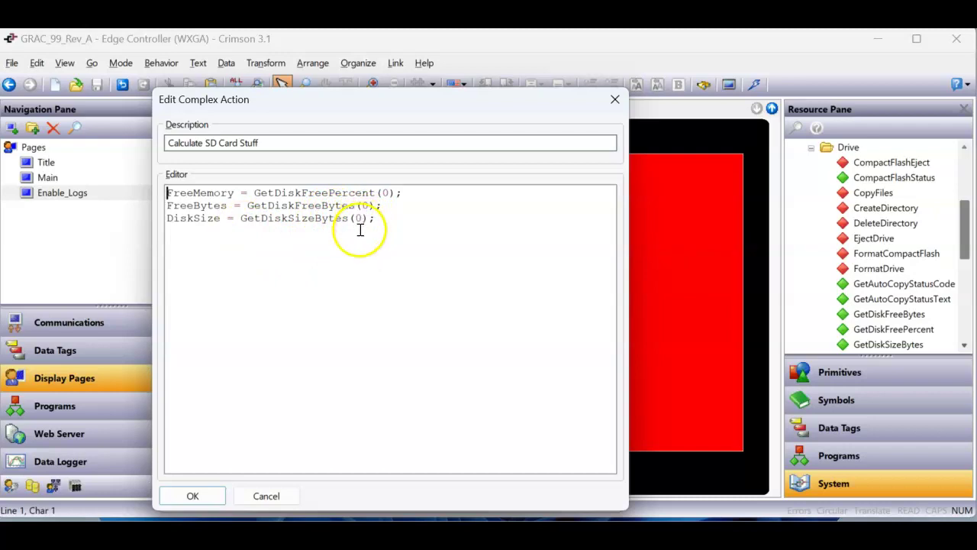
mouse_move(263, 204)
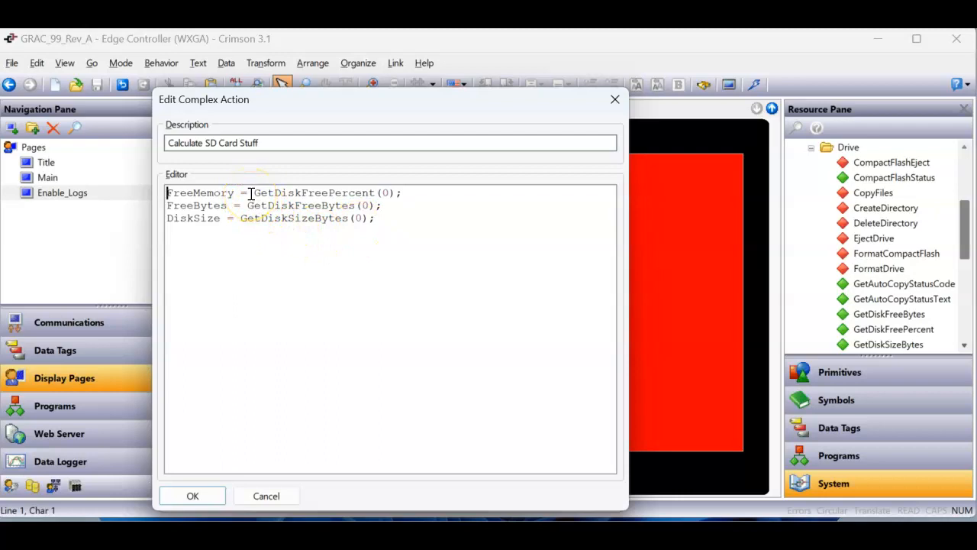
mouse_move(247, 204)
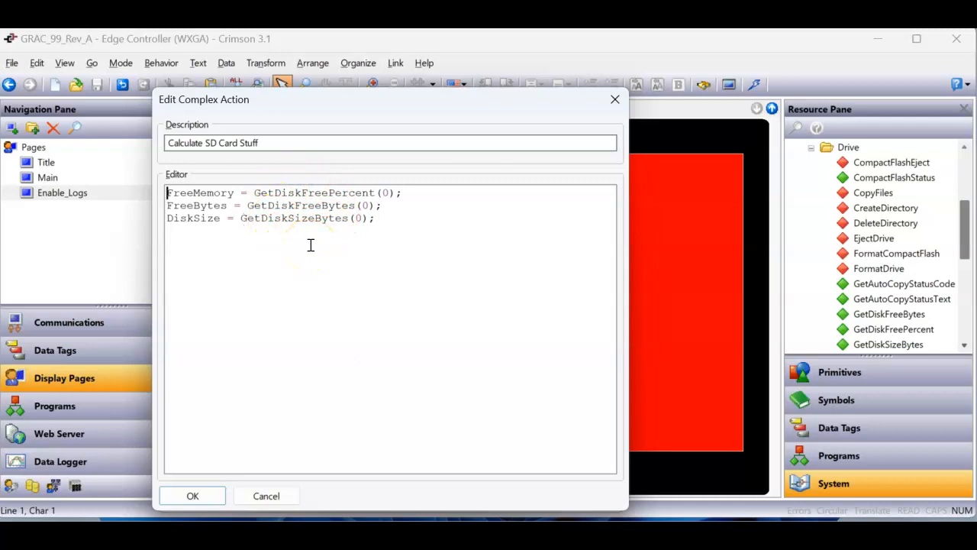
left_click(192, 495)
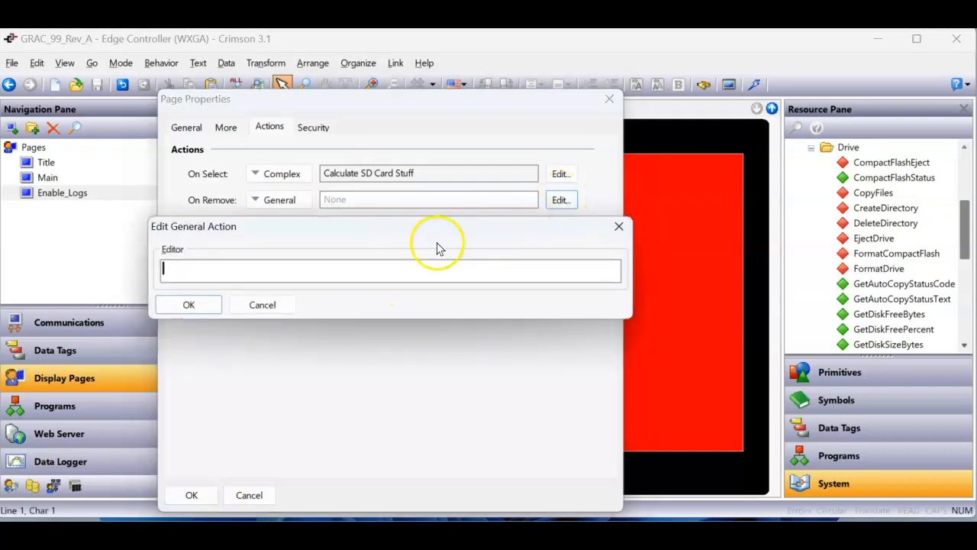
left_click(263, 305)
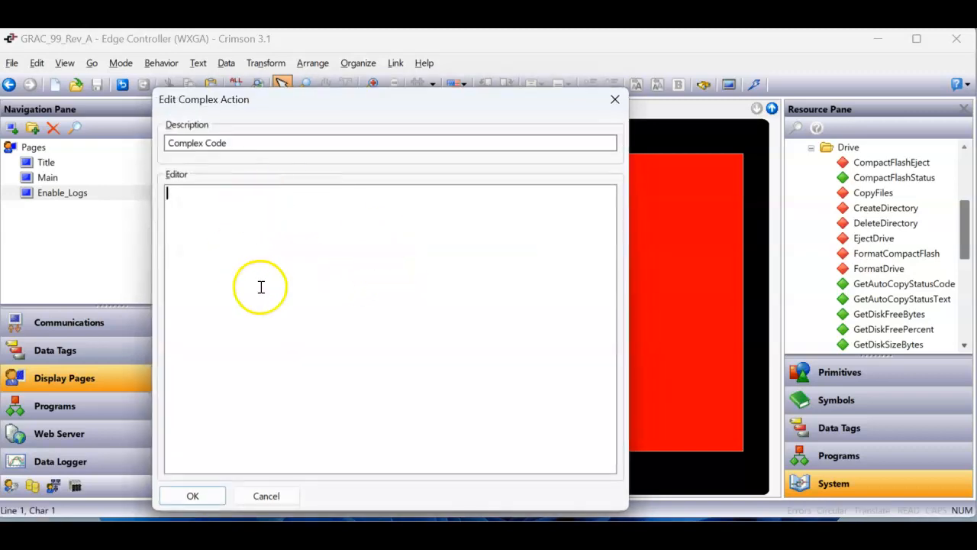
mouse_move(614, 99)
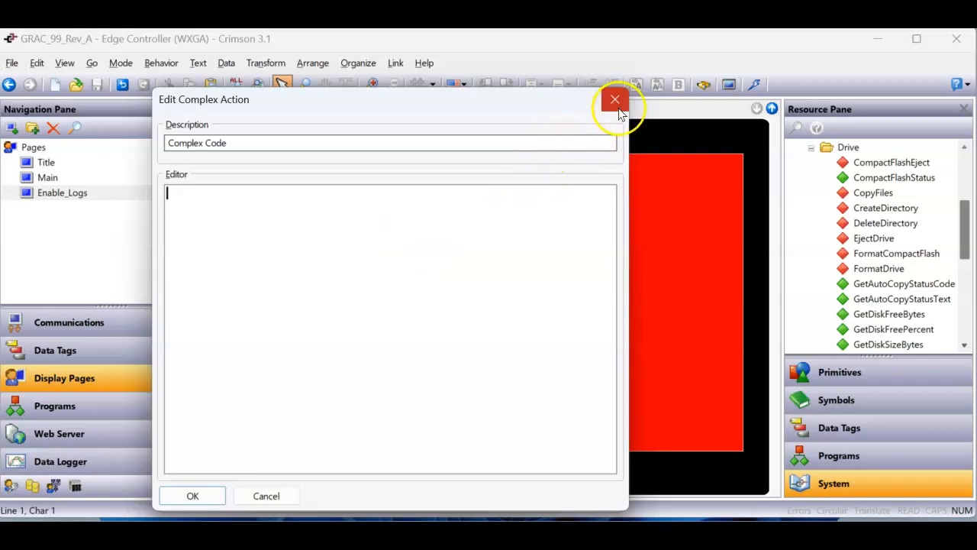
left_click(616, 100)
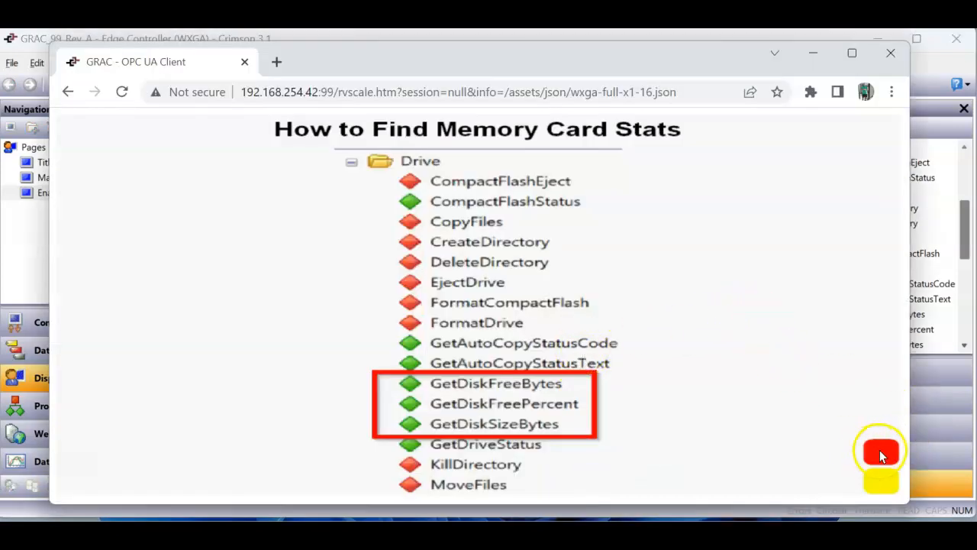
- View the live ENABLE DataLogging pop-up with 754432 free bytes and 1964929 disk size, then return to Crimson
left_click(881, 452)
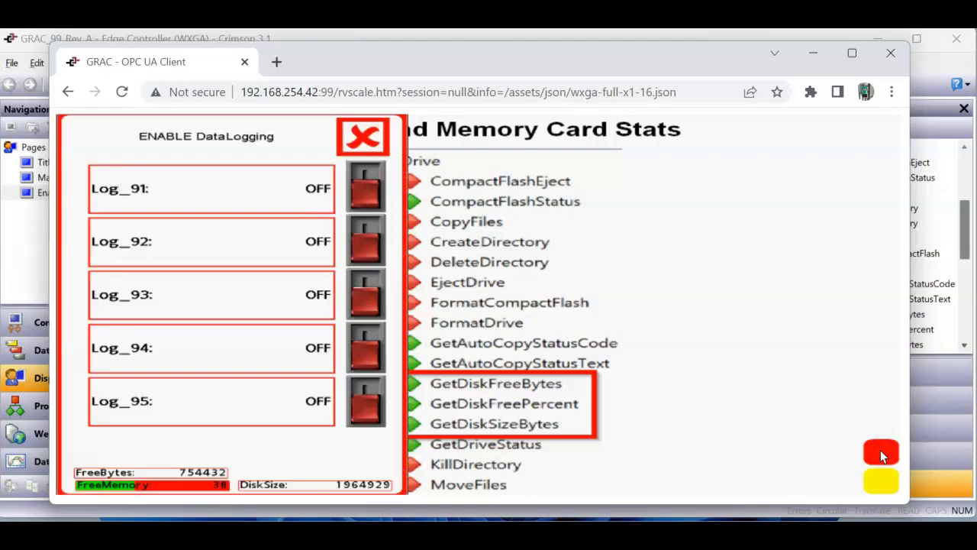
mouse_move(231, 489)
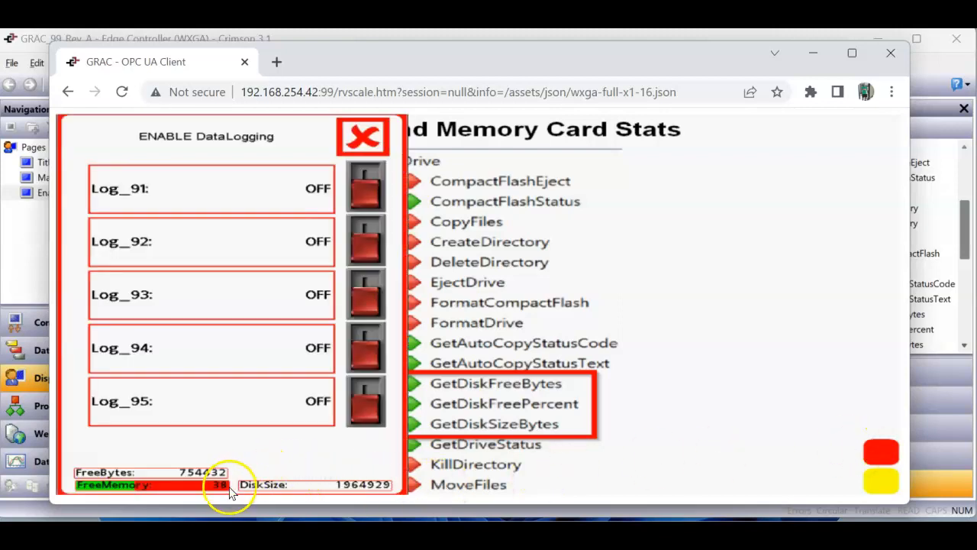
mouse_move(275, 425)
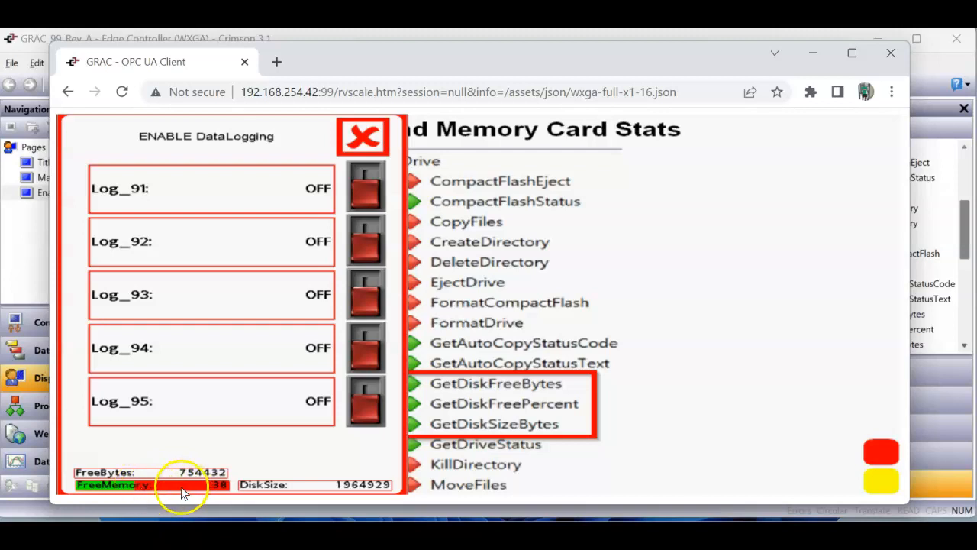
mouse_move(160, 490)
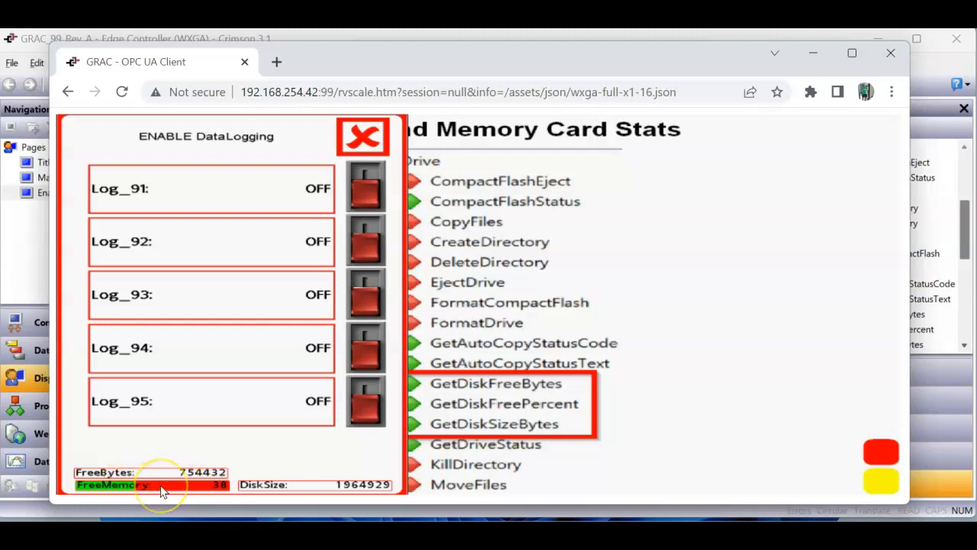
mouse_move(125, 490)
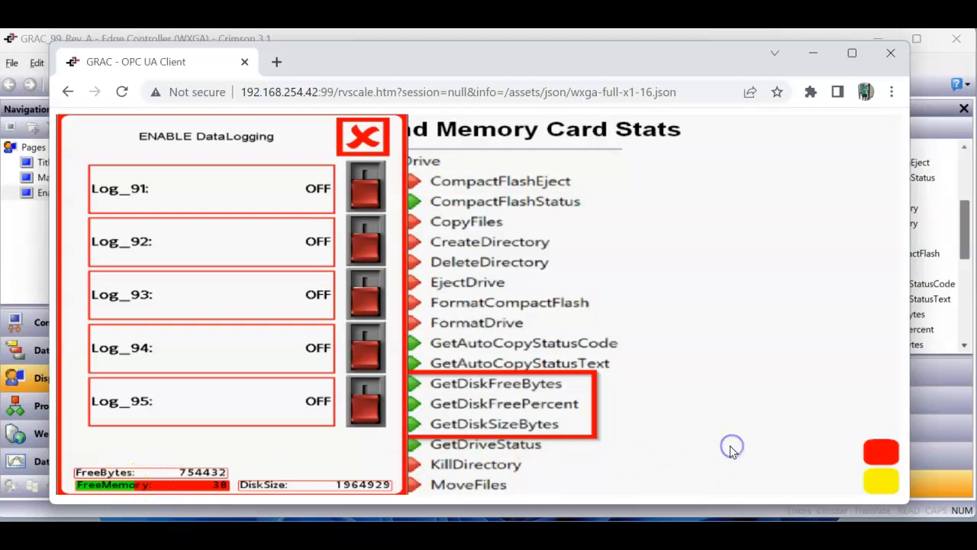
left_click(363, 136)
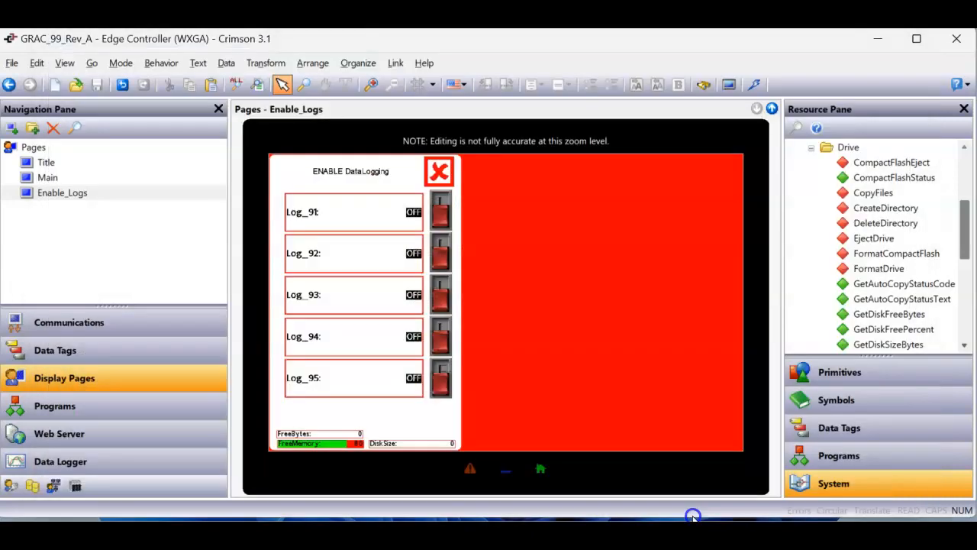
- Set the FreeMemory tag's format range to 0–100 and return to the display pages
left_click(55, 350)
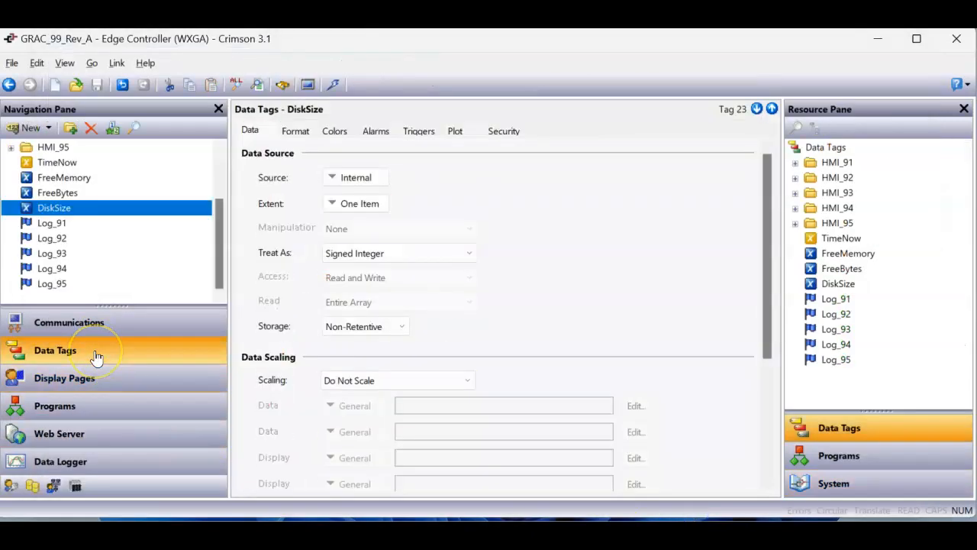
mouse_move(76, 177)
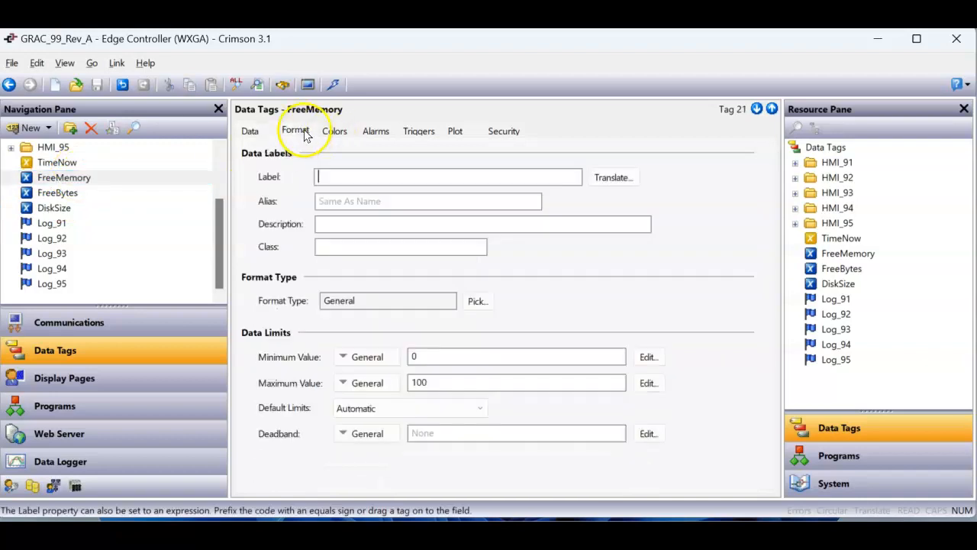
mouse_move(288, 144)
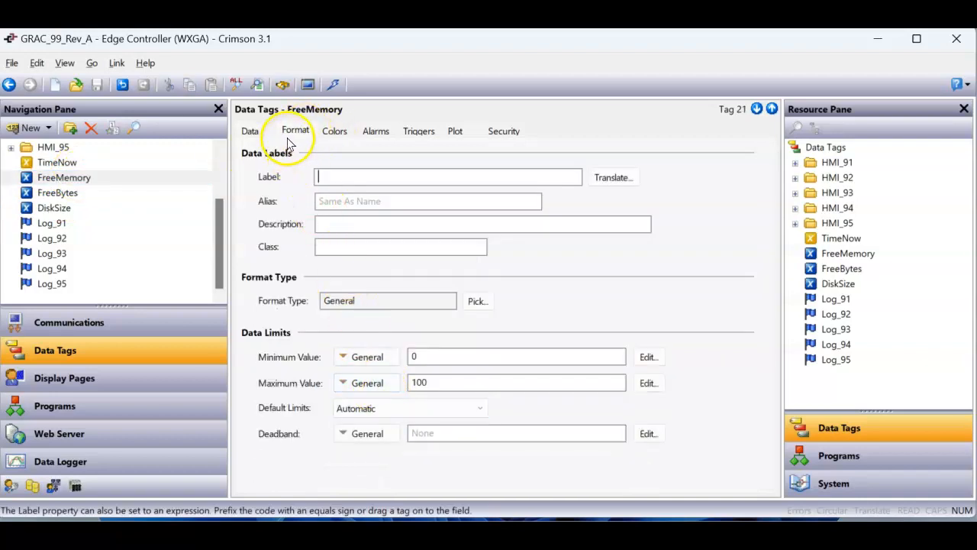
mouse_move(400, 348)
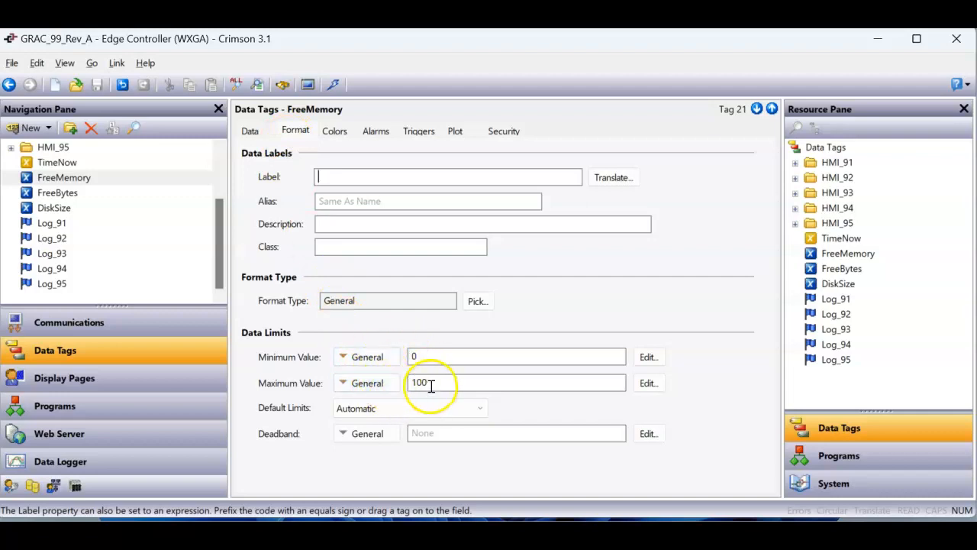
left_click(64, 378)
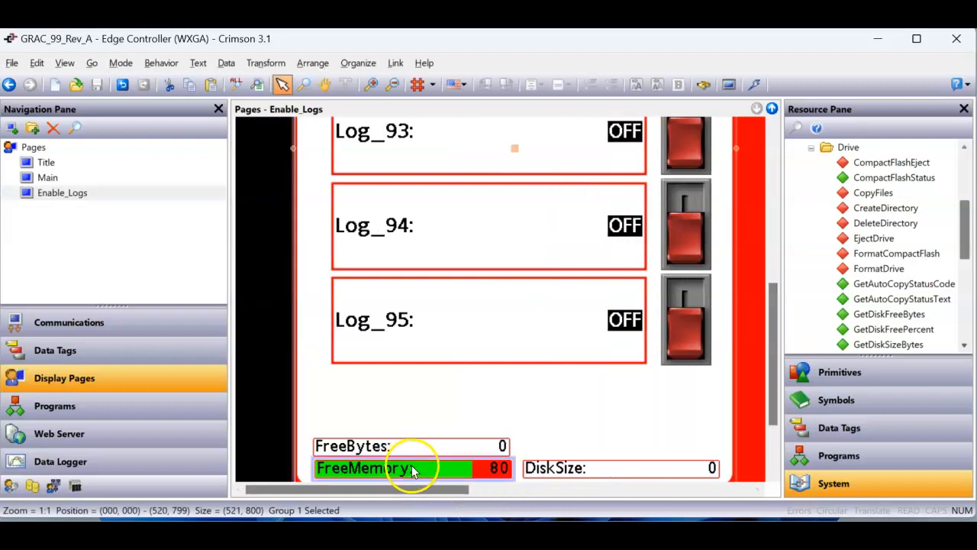
- Set the FreeMemory data box to Fill from Left driven by FreeMemory between its Min and Max
double_click(413, 467)
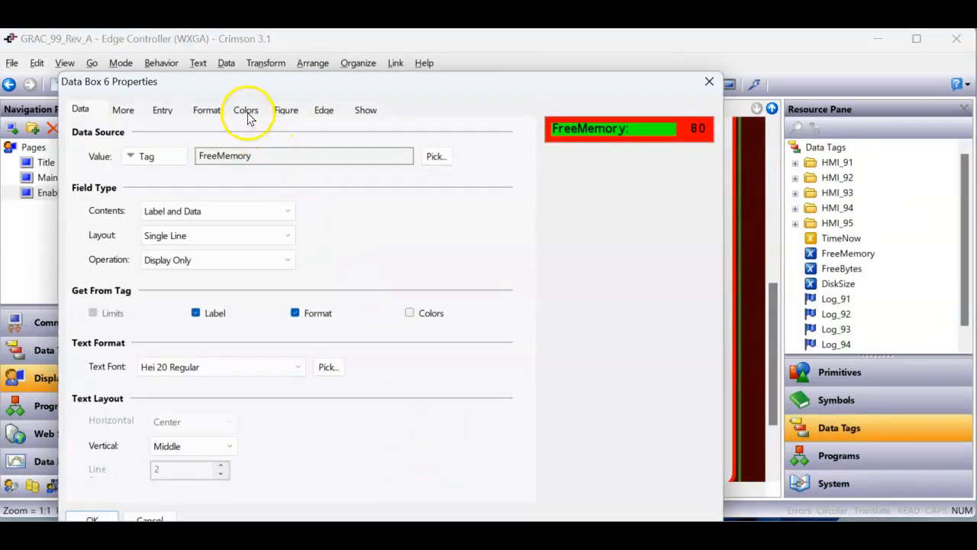
left_click(287, 110)
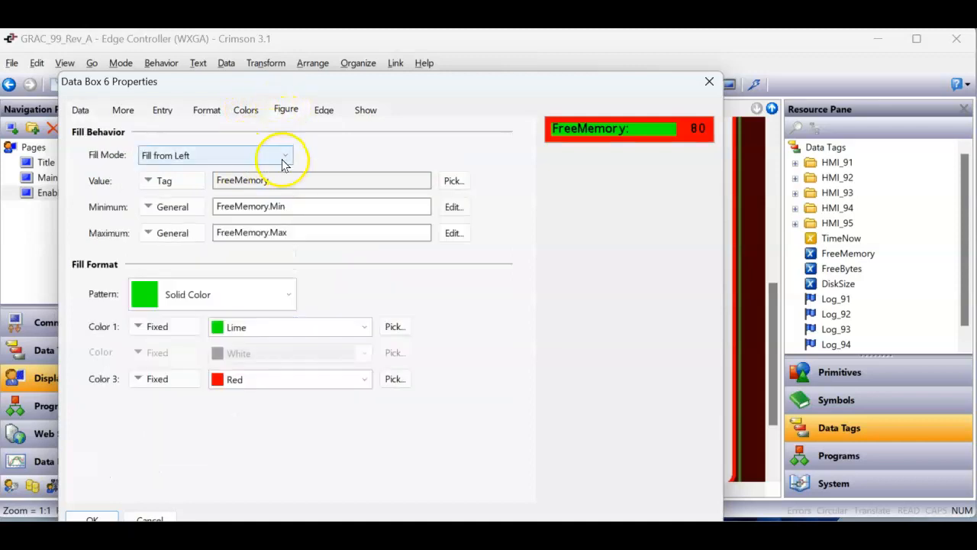
left_click(284, 155)
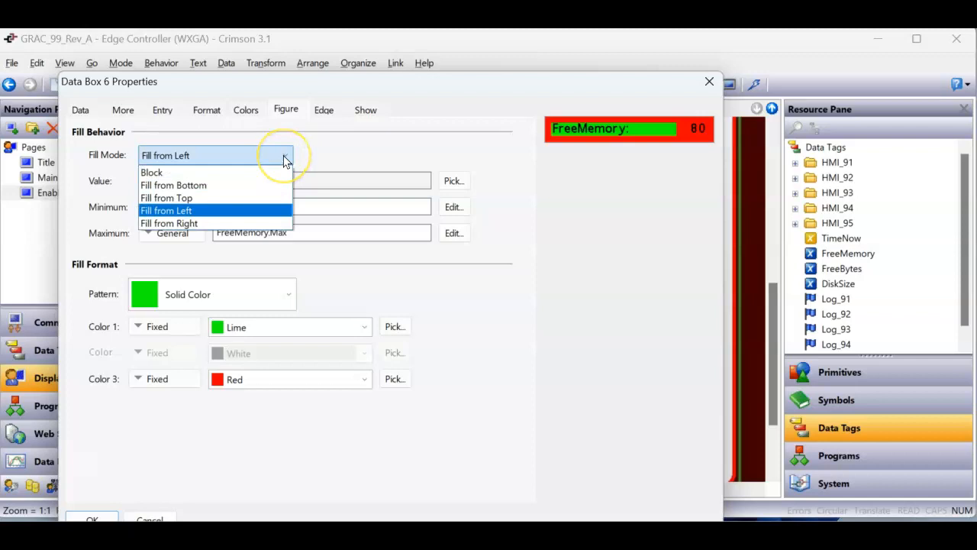
left_click(166, 210)
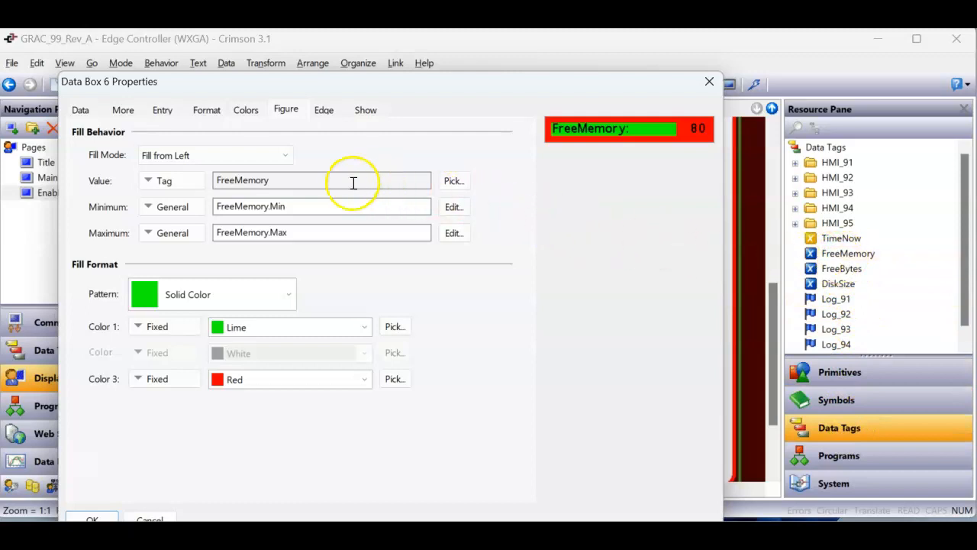
mouse_move(308, 222)
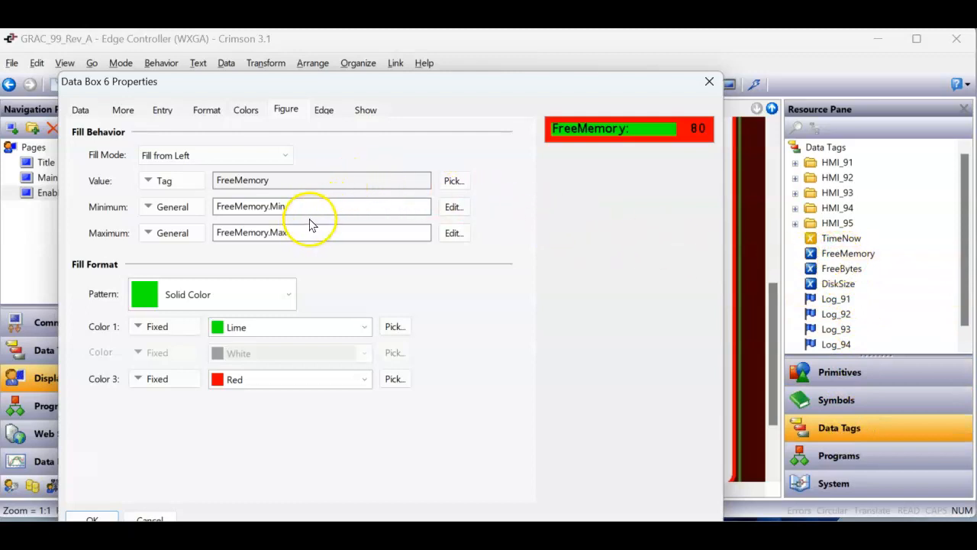
mouse_move(312, 224)
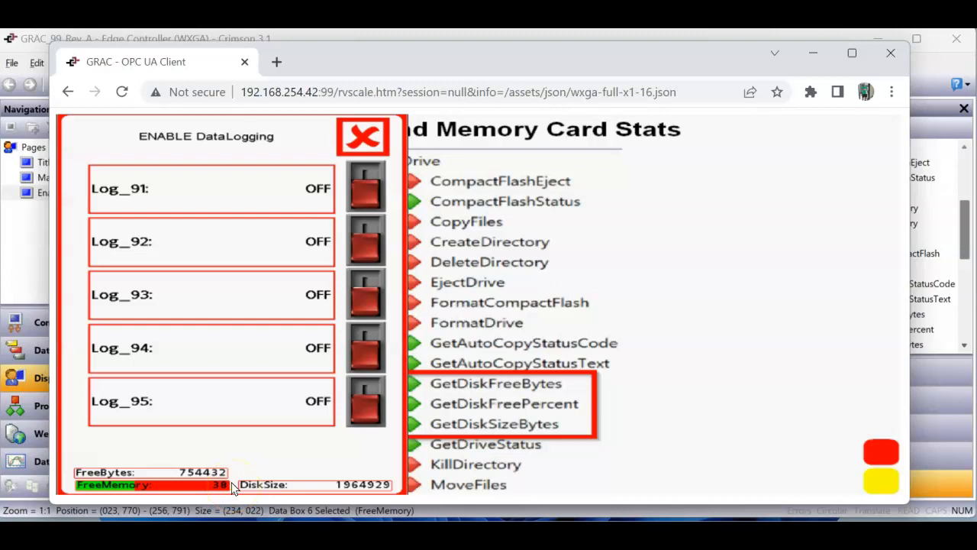
mouse_move(169, 412)
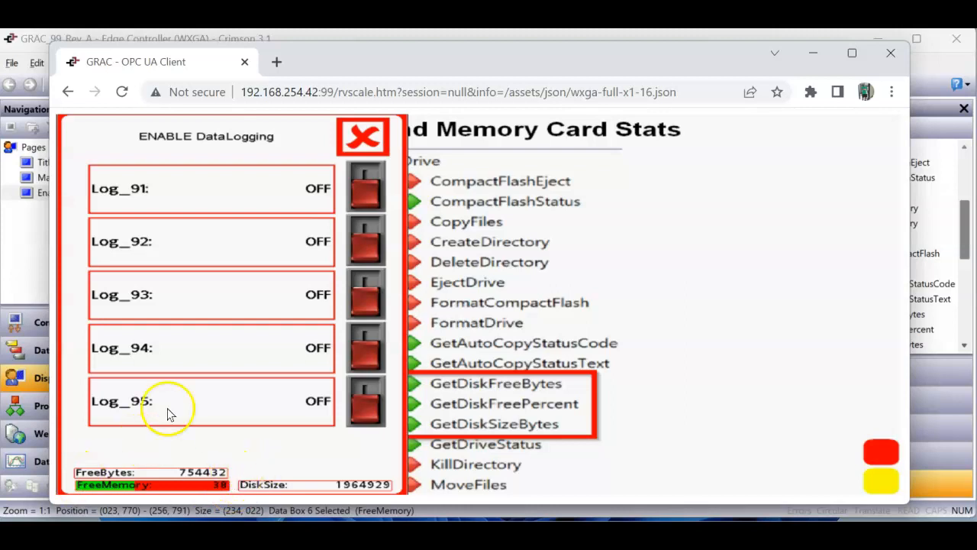
- Close the data-logging pop-up and minimise the web client to return to Crimson
left_click(363, 136)
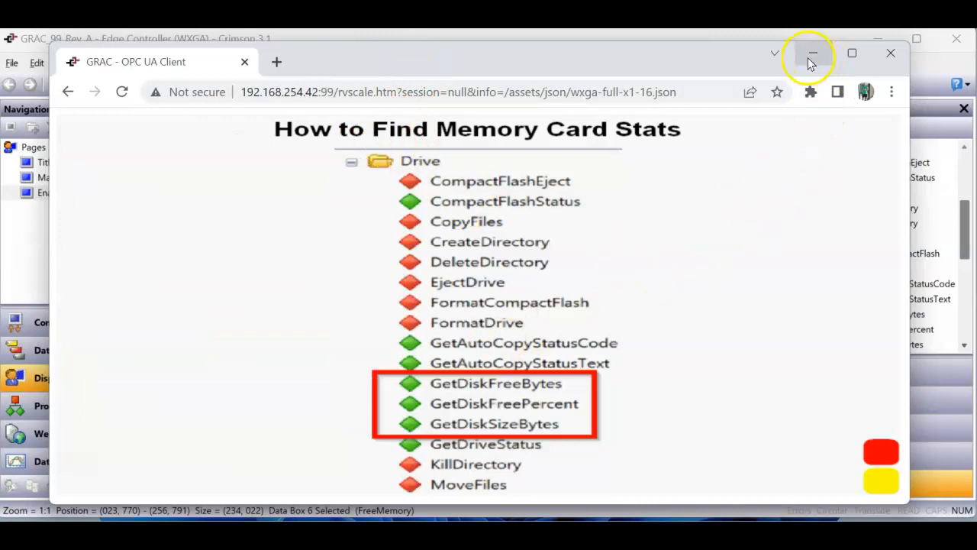
left_click(812, 54)
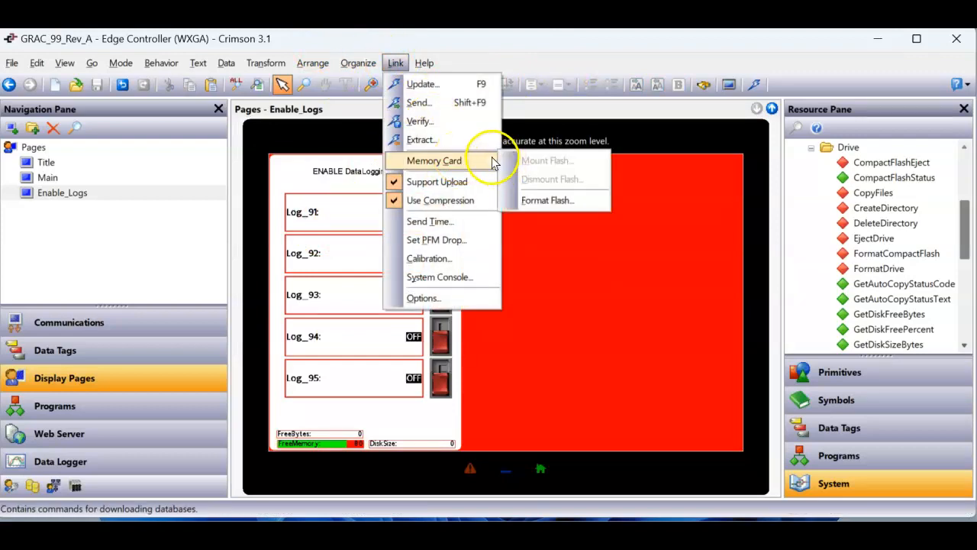
- Format the controller's memory card over TCP/IP, confirming the erase and dismissing the status box
left_click(547, 200)
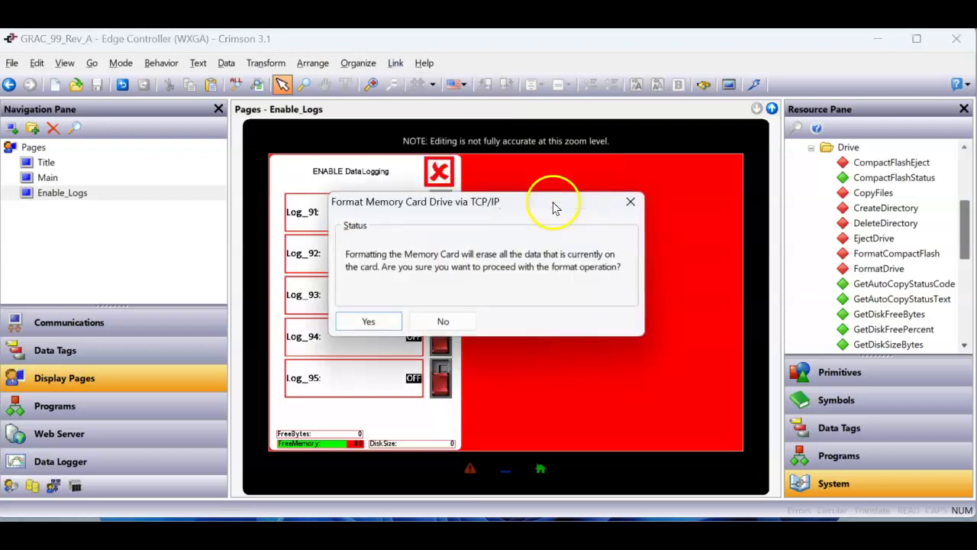
left_click(367, 320)
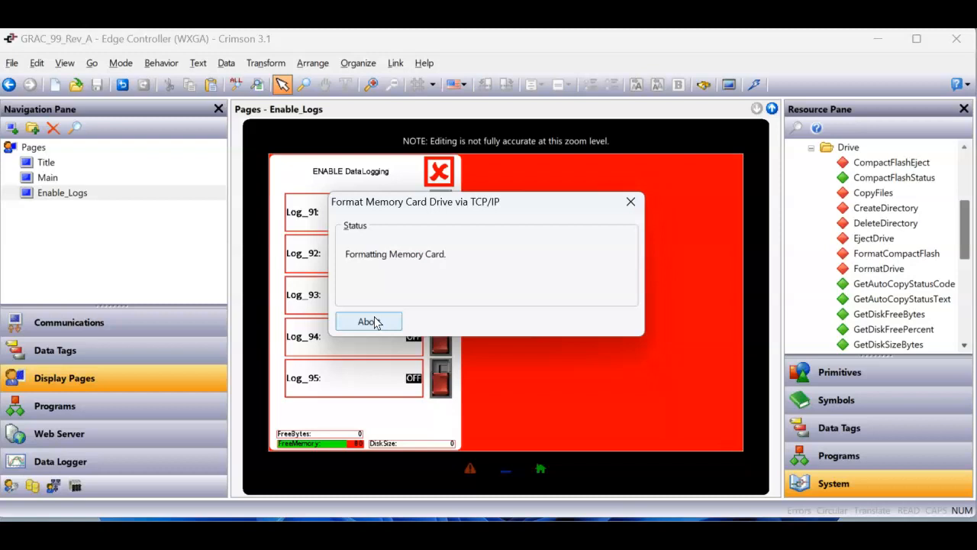
left_click(368, 321)
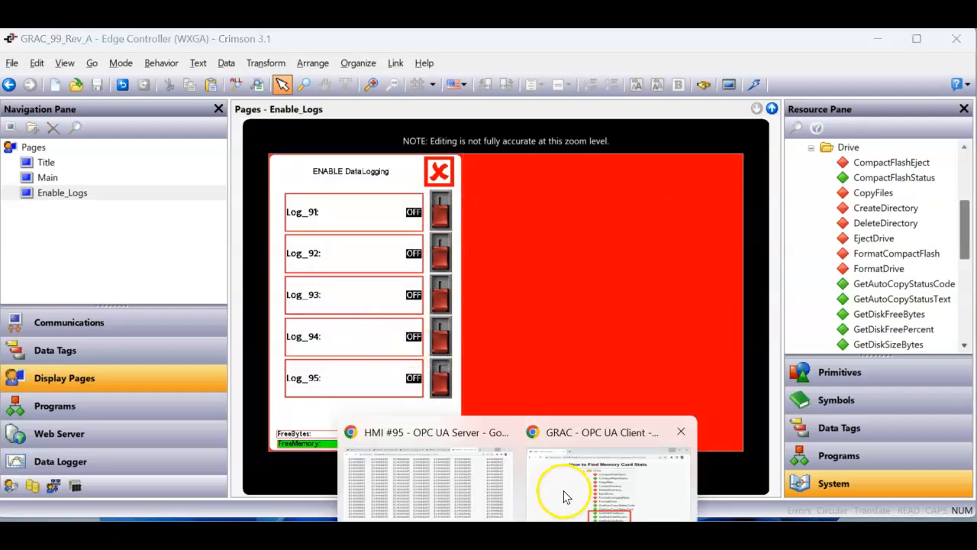
- Check the pop-up reports 1964912 free bytes and 99 percent free, then switch to the OPC UA Stress Test page
left_click(603, 489)
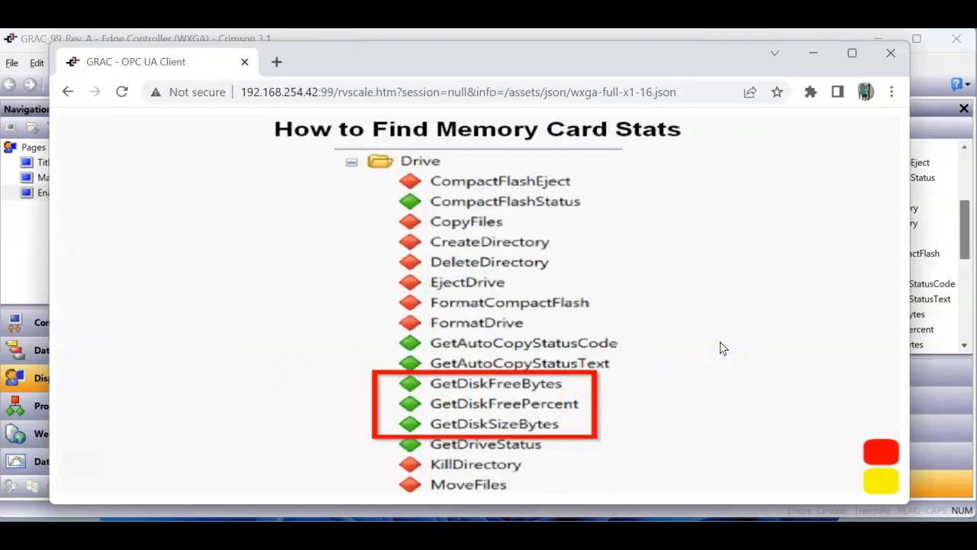
left_click(880, 452)
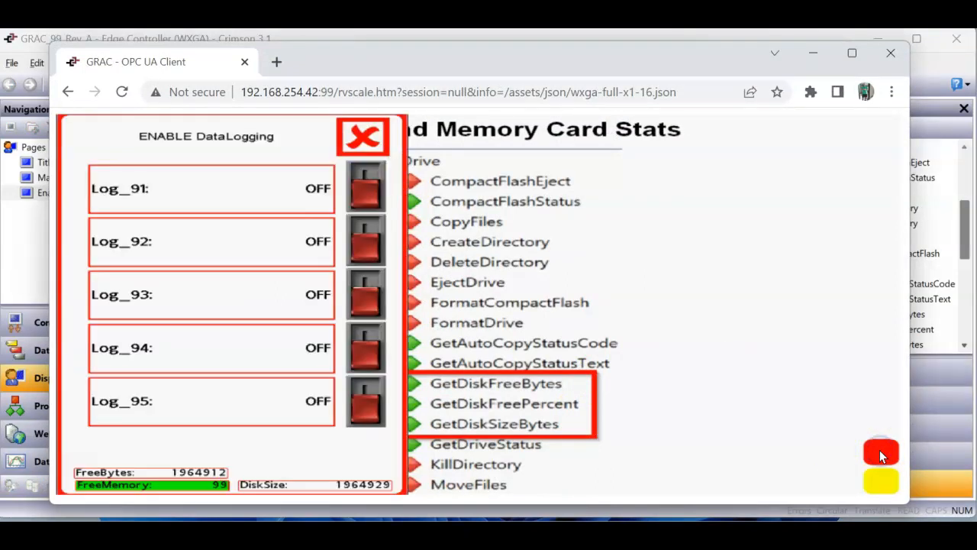
mouse_move(195, 486)
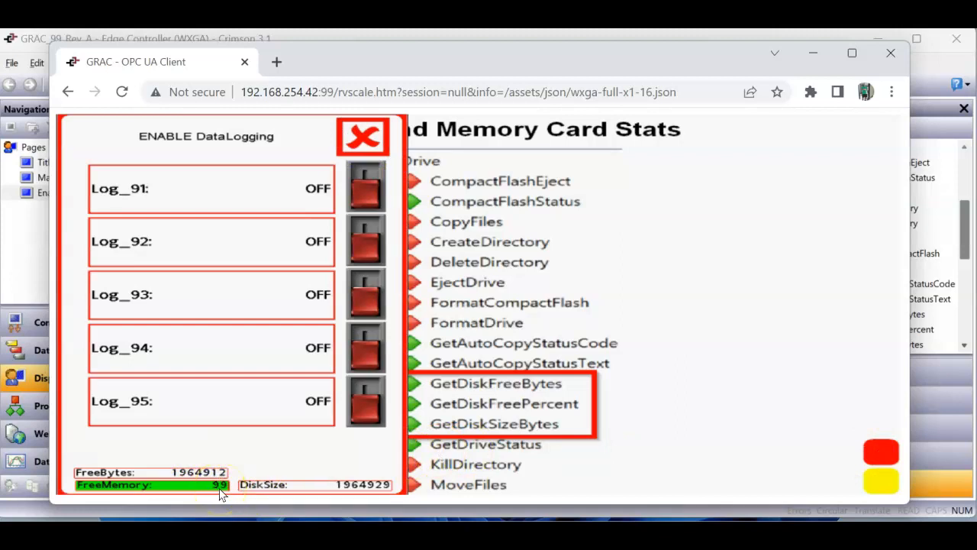
mouse_move(716, 365)
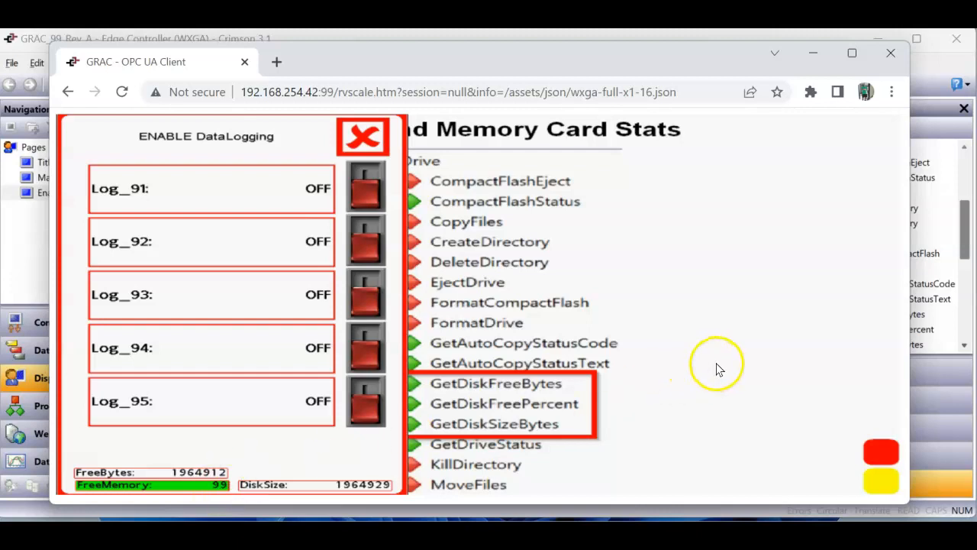
mouse_move(825, 430)
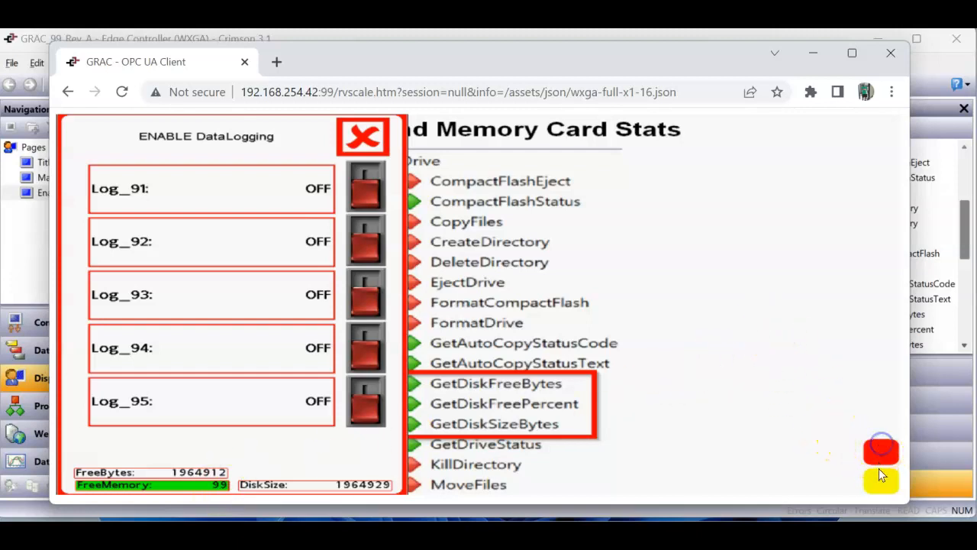
left_click(364, 136)
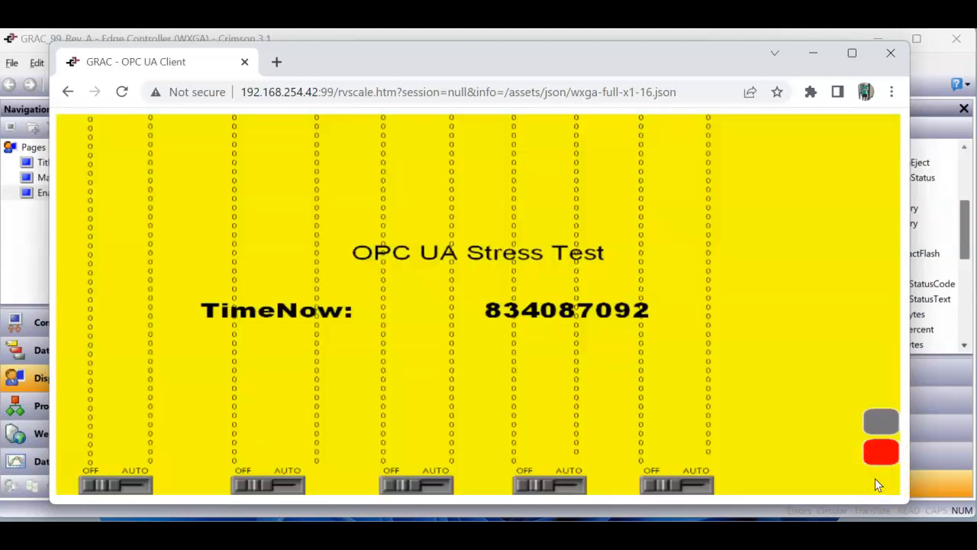
mouse_move(245, 444)
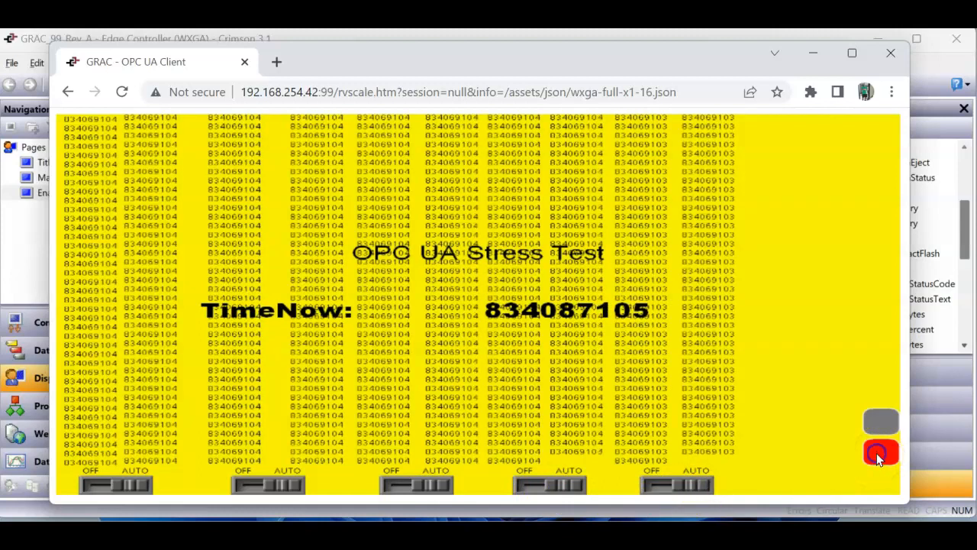
- Bring up the ENABLE DataLogging pop-up and switch Log_91 and Log_92 to ON
left_click(880, 452)
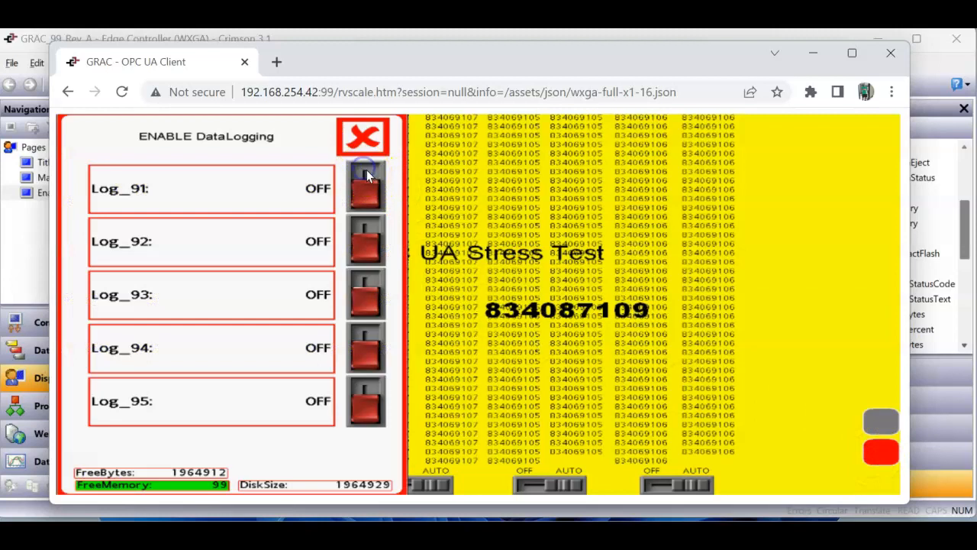
left_click(365, 186)
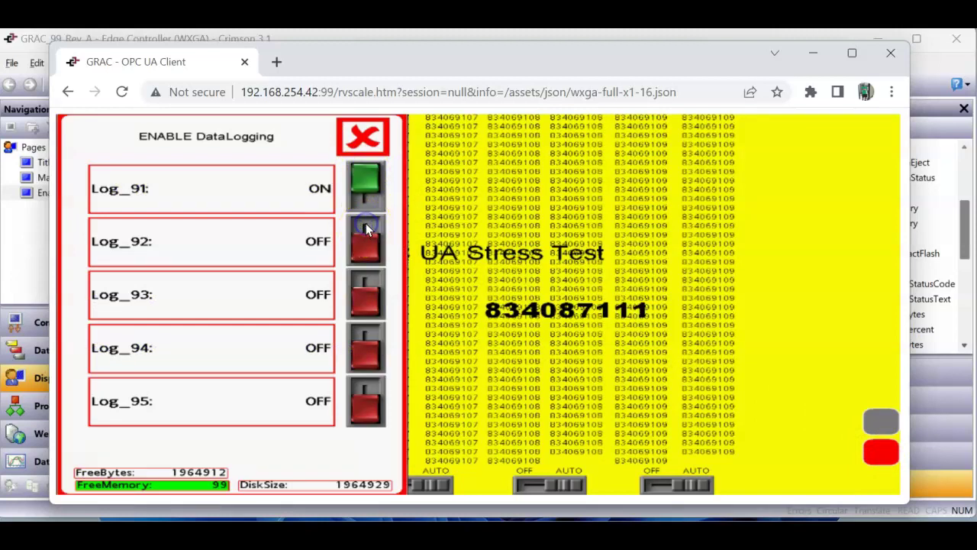
left_click(365, 238)
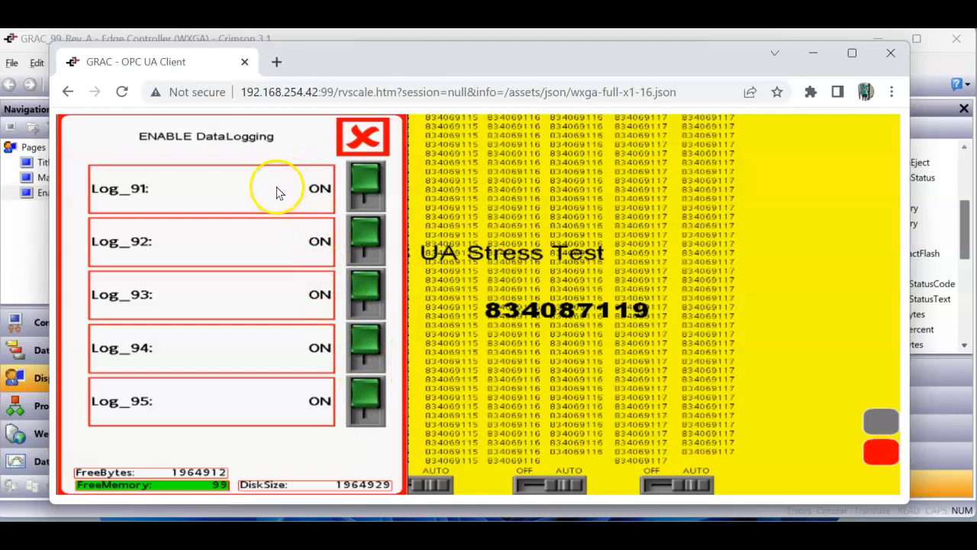
mouse_move(293, 278)
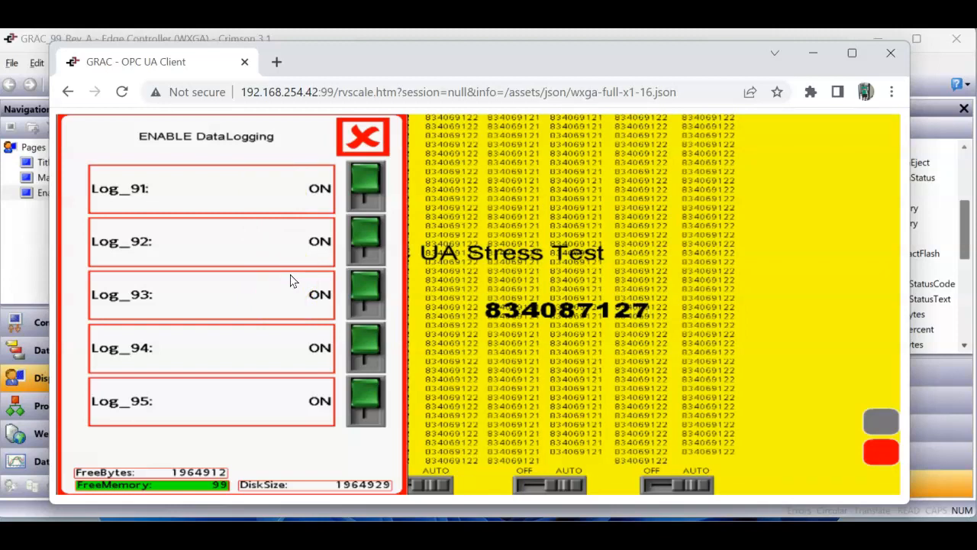
mouse_move(290, 210)
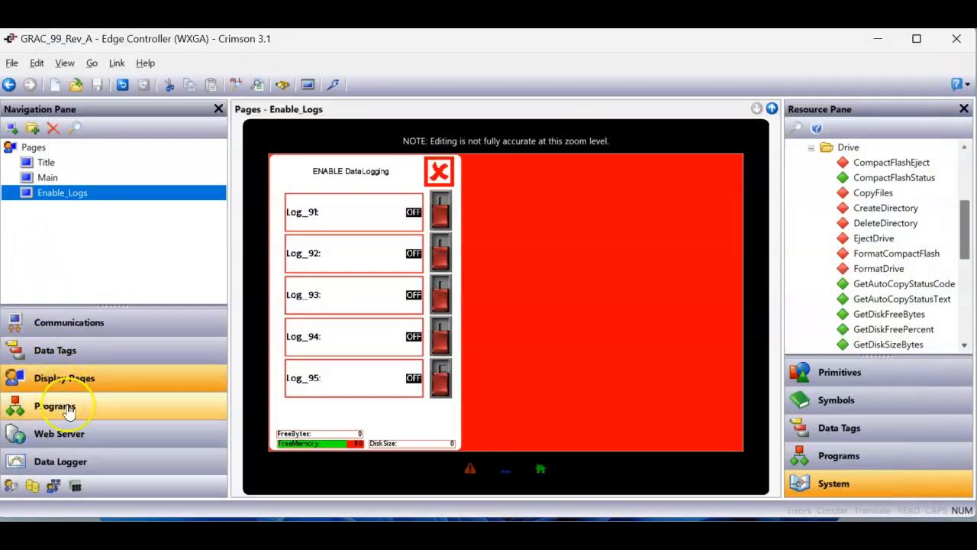
mouse_move(113, 433)
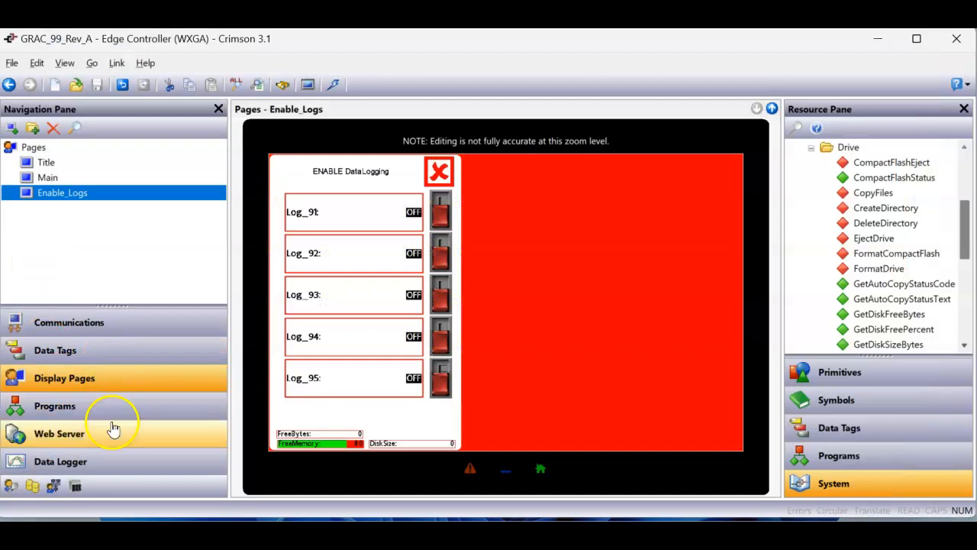
- Review HMI_91 in the Data Logger: file retention, 1-second update rate and its Tag1[0]–[999] contents
left_click(61, 461)
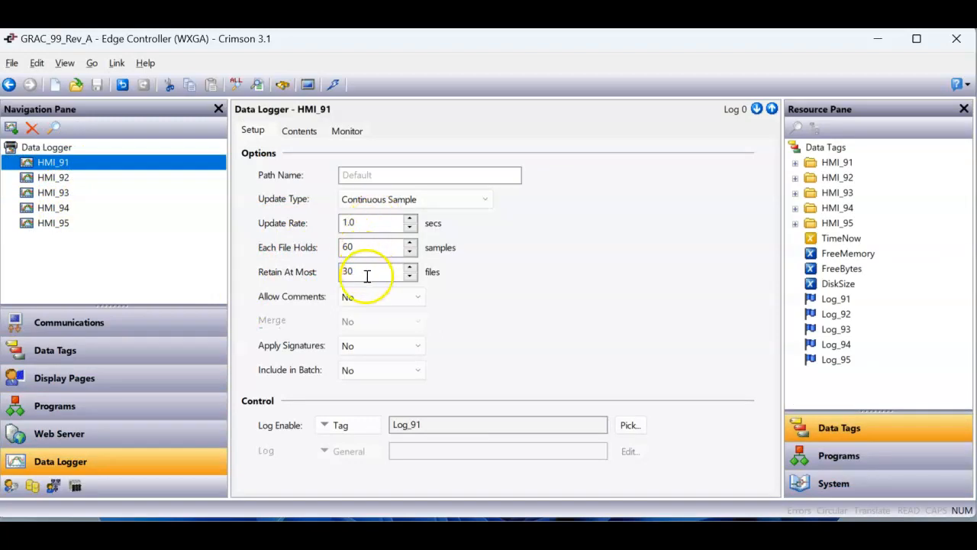
left_click(374, 223)
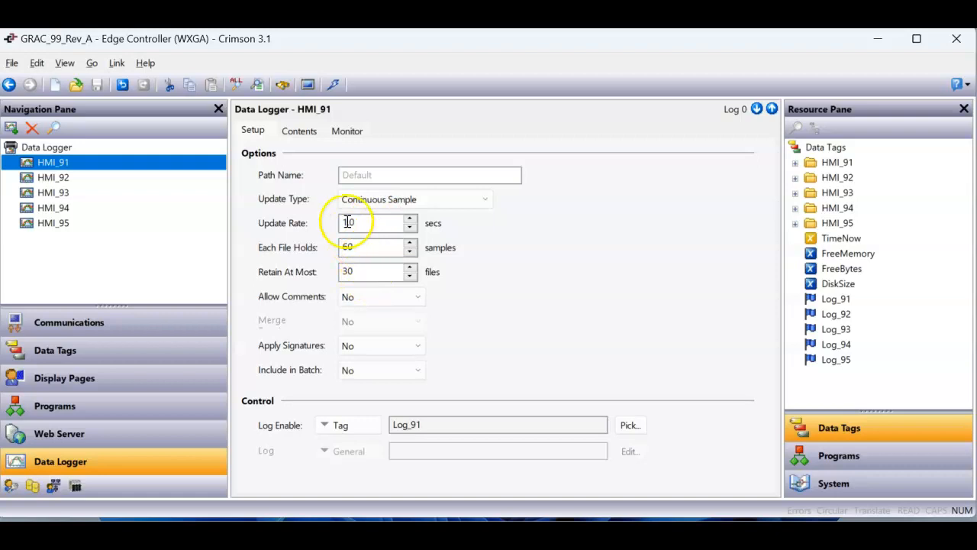
left_click(300, 132)
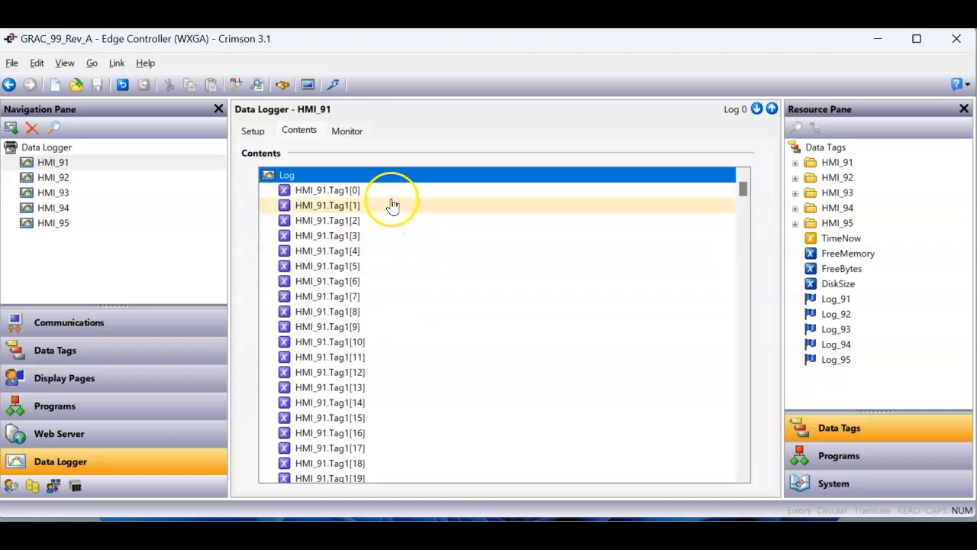
left_click(327, 189)
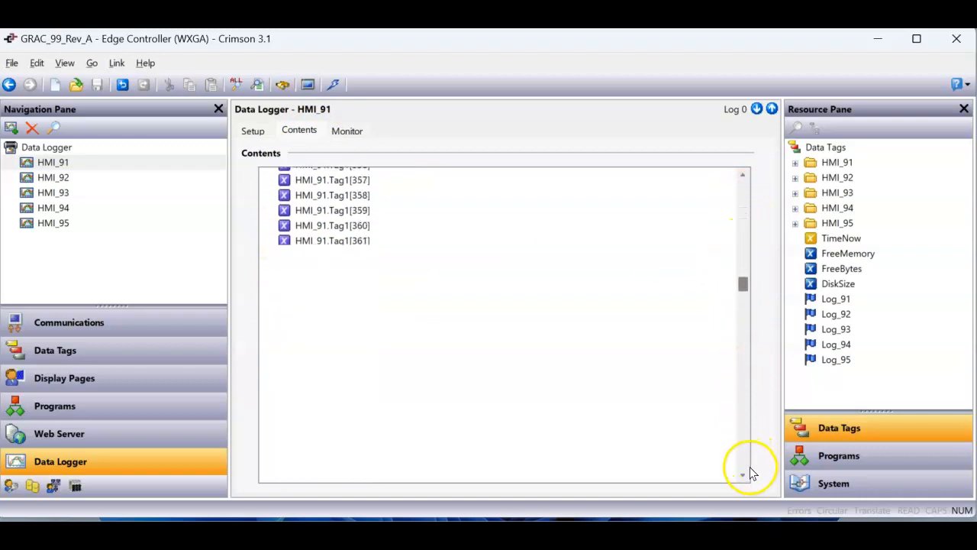
scroll("down", 3)
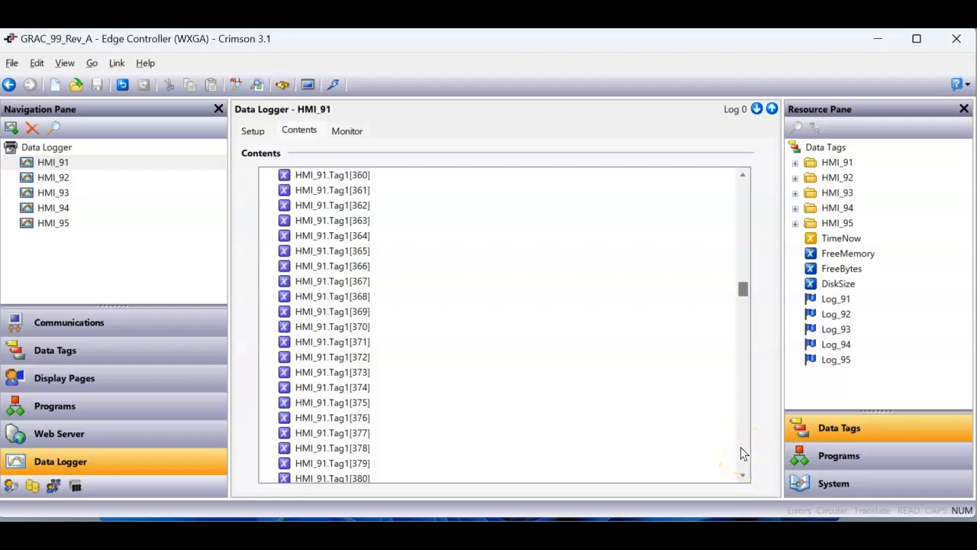
mouse_move(742, 293)
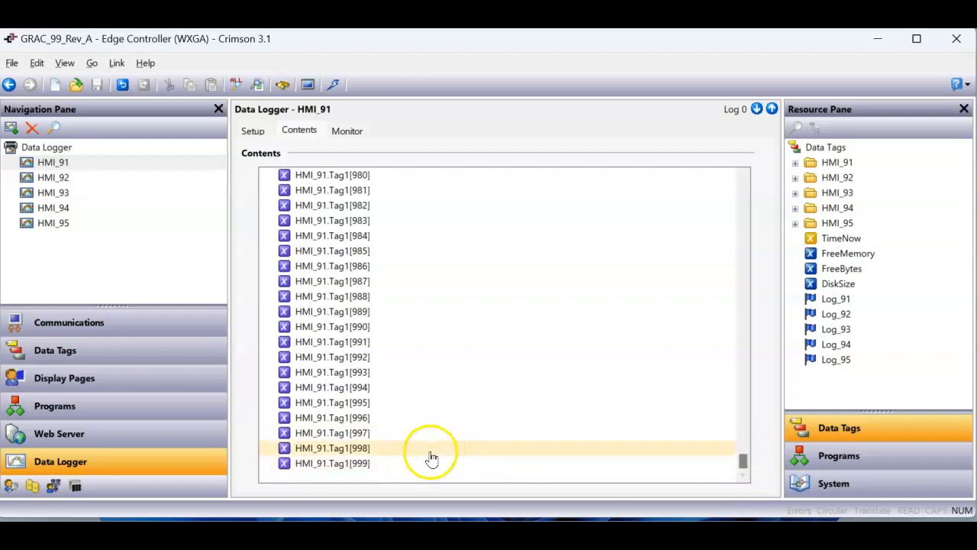
- Select the HMI_94 data log in the navigation pane to view its contents
left_click(52, 208)
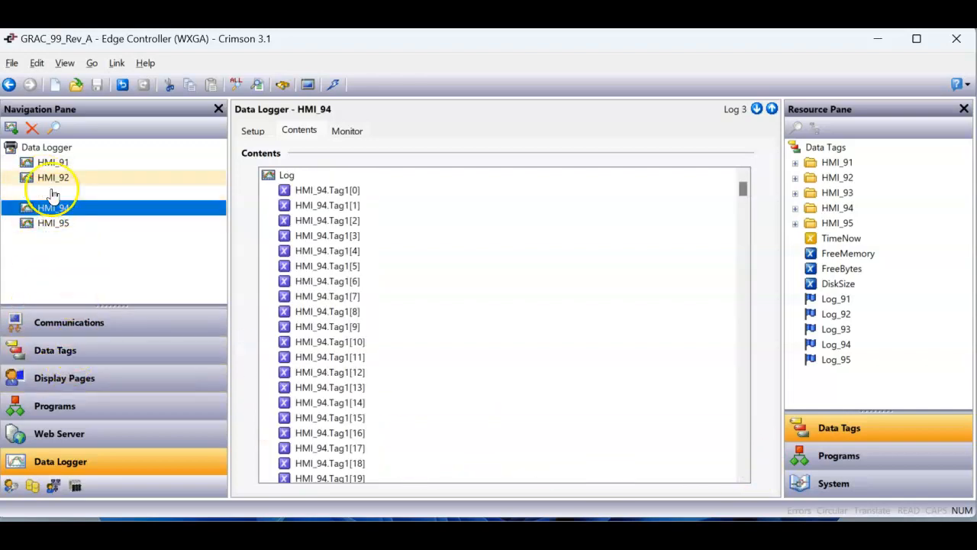
left_click(64, 379)
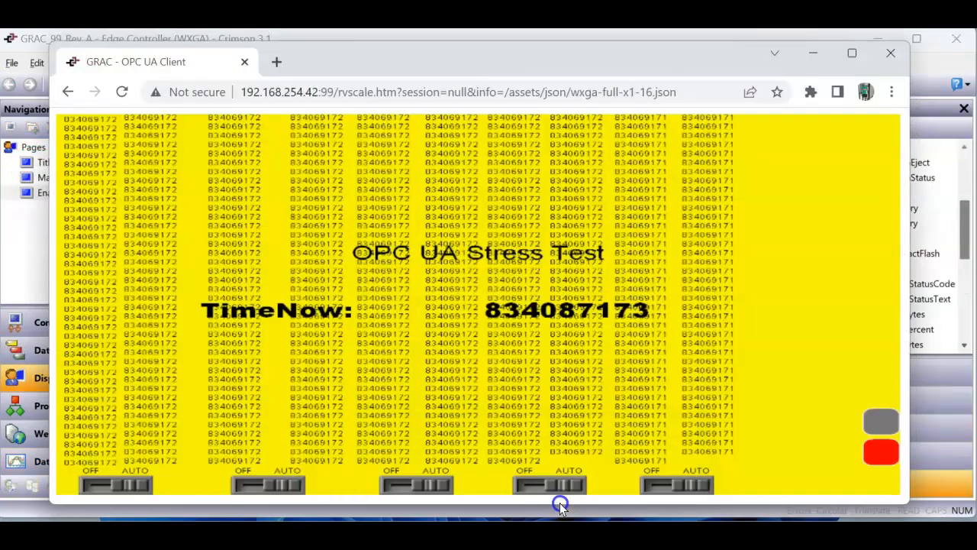
mouse_move(881, 452)
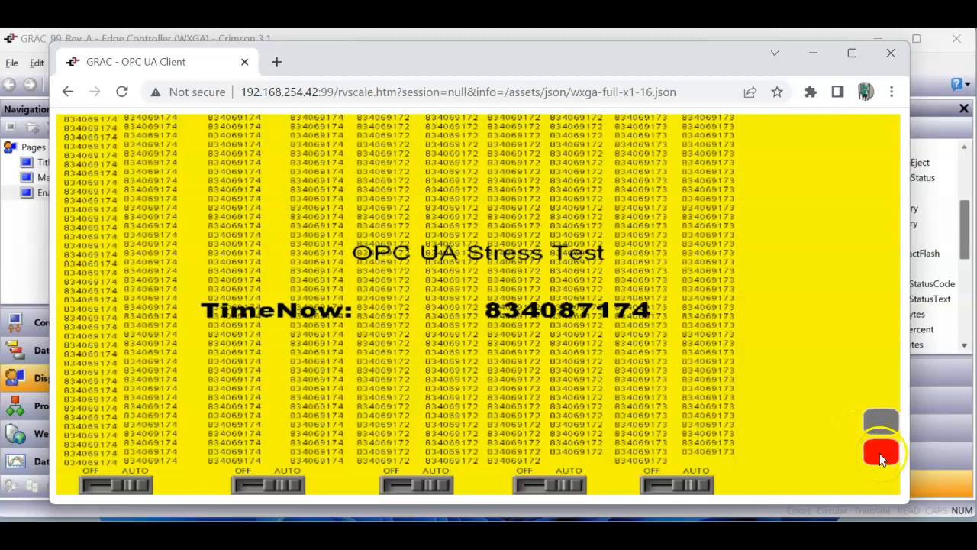
mouse_move(882, 452)
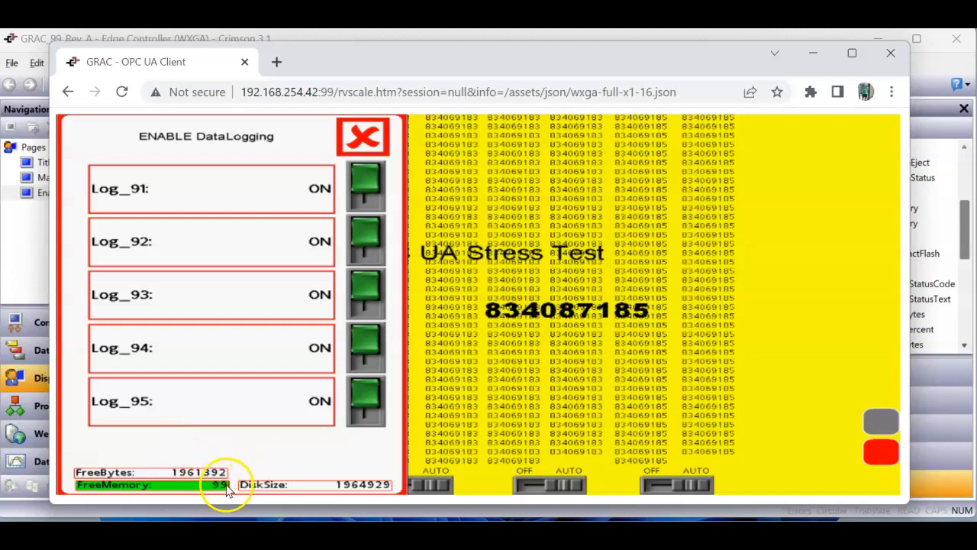
mouse_move(275, 462)
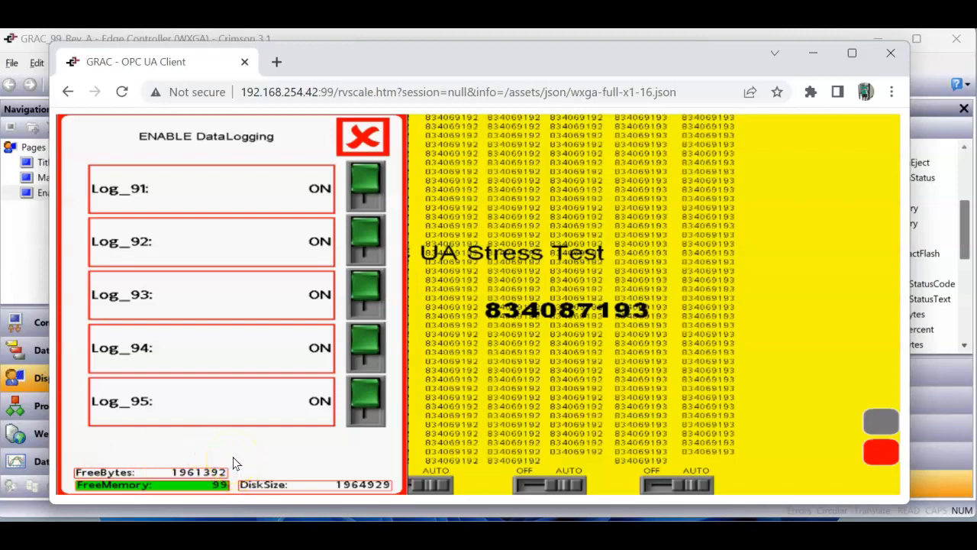
left_click(363, 135)
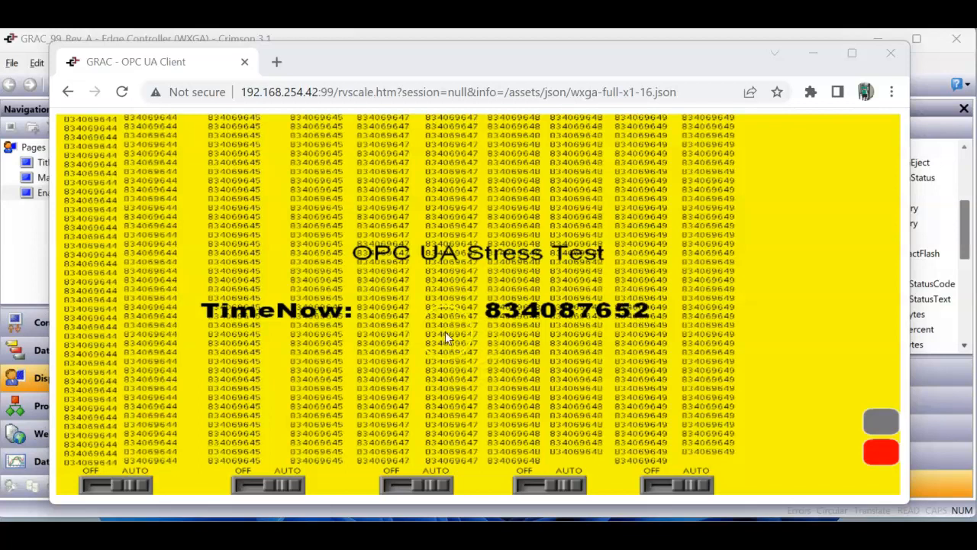
- From the home page go to View Logs and list HMI_91's eight 618161-byte CSV files
left_click(67, 91)
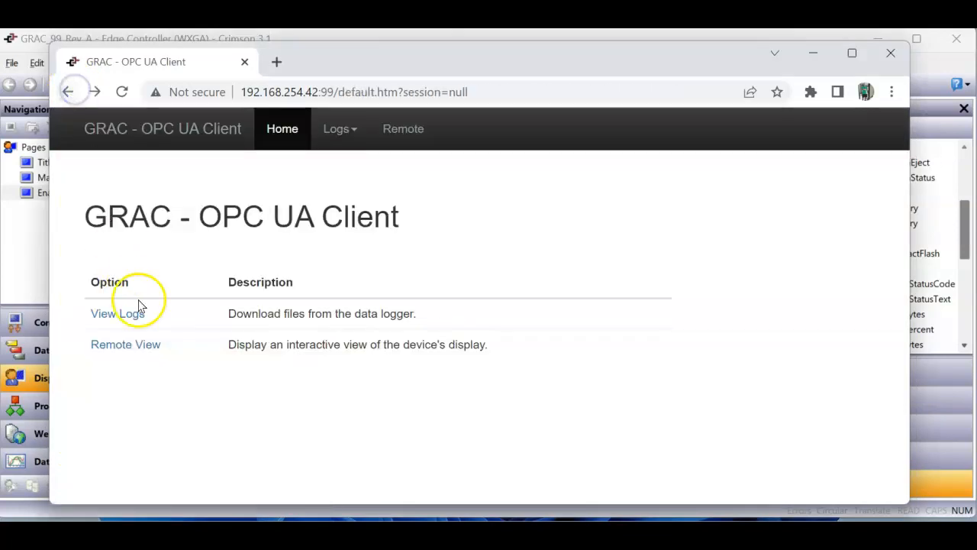
left_click(116, 313)
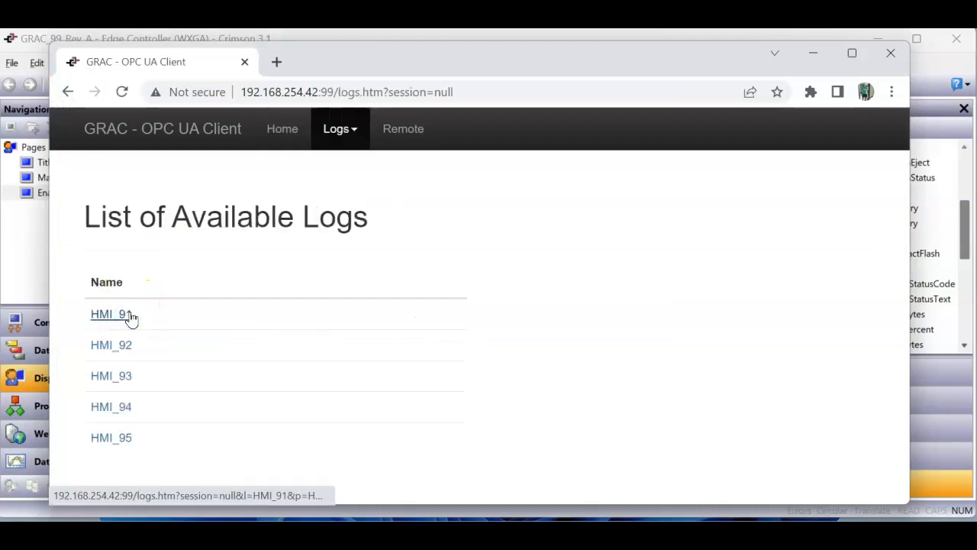
left_click(110, 315)
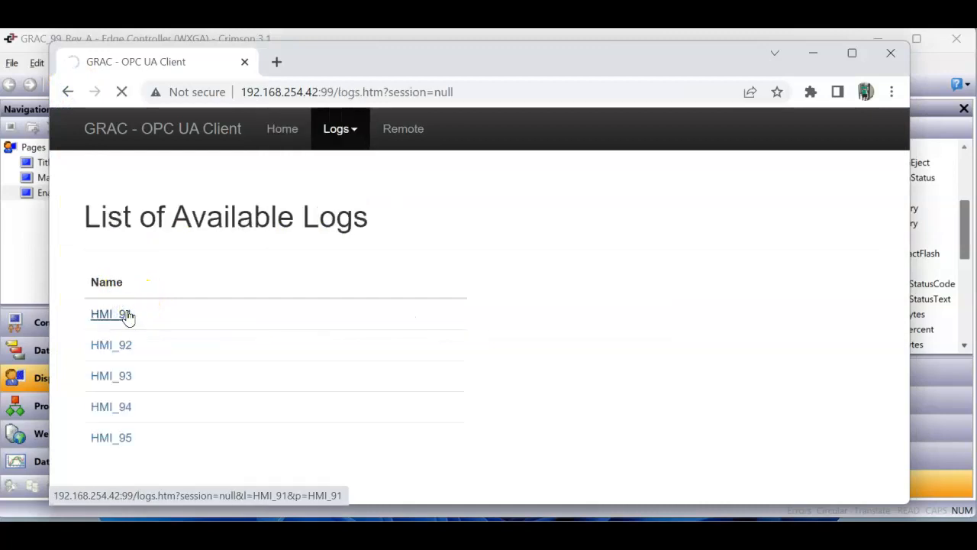
left_click(111, 314)
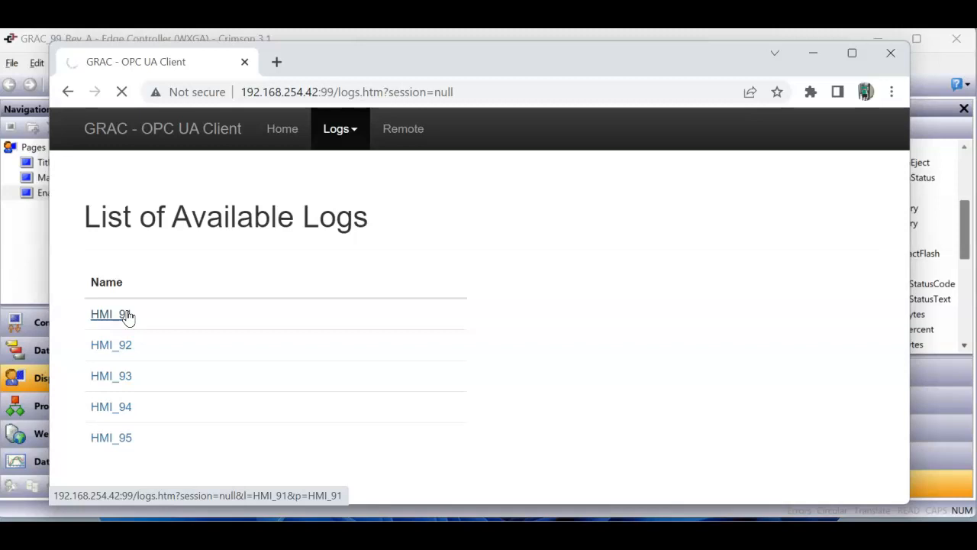
left_click(111, 315)
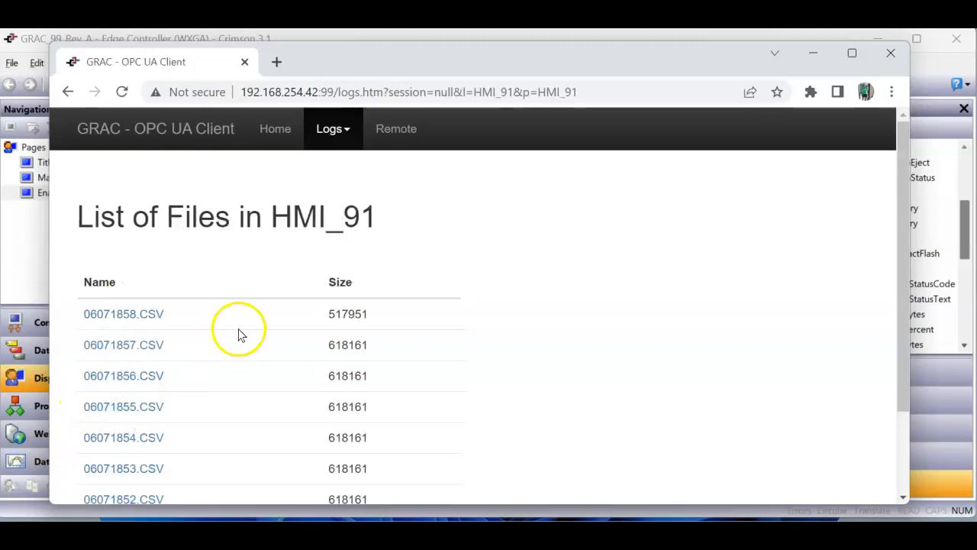
mouse_move(191, 333)
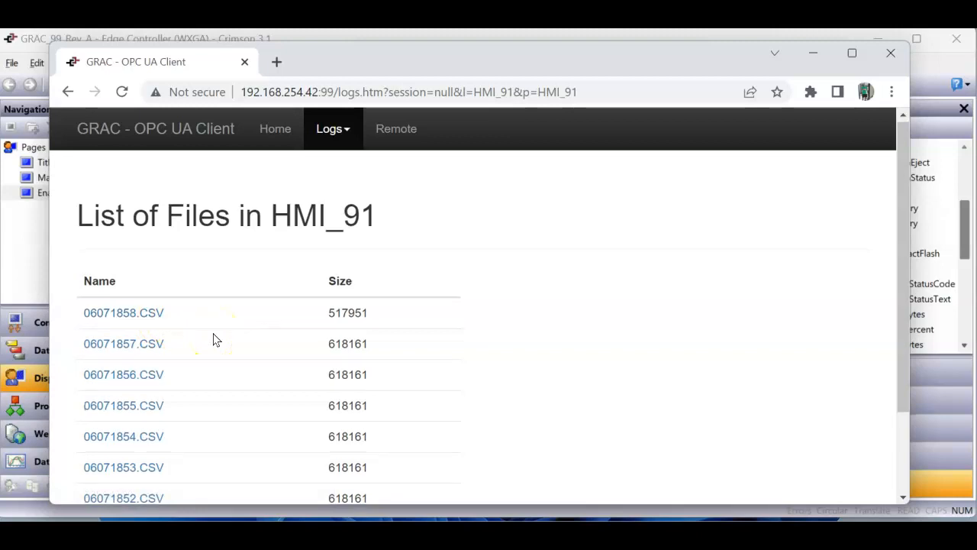
scroll("down", 3)
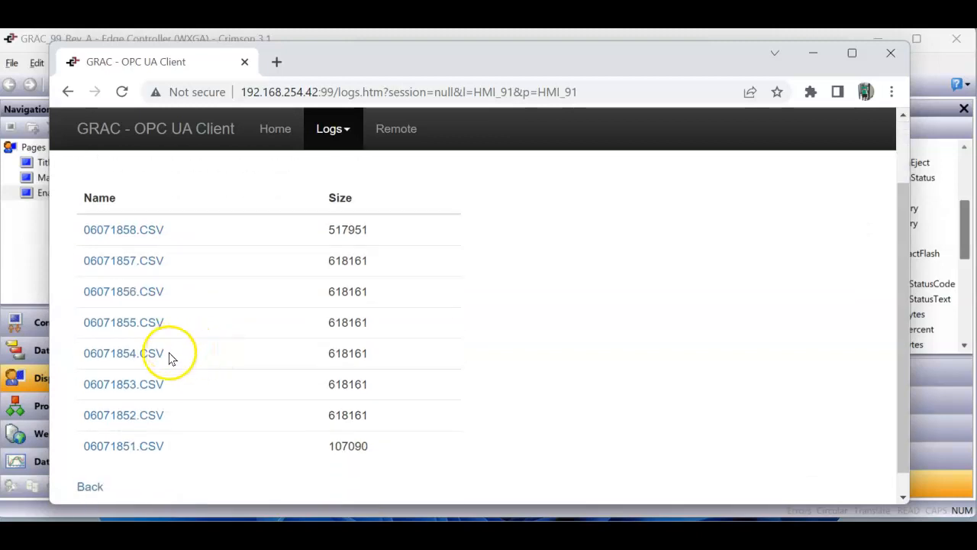
mouse_move(344, 406)
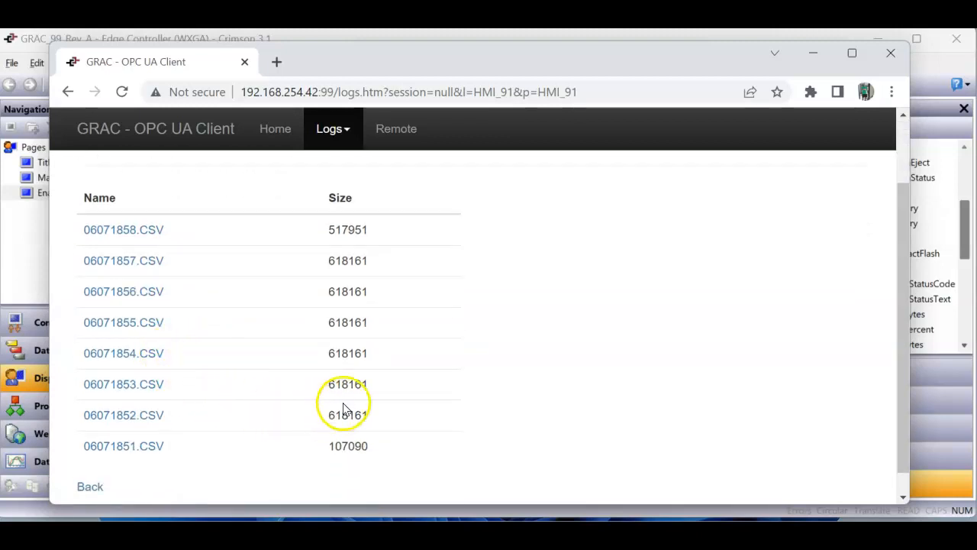
mouse_move(46, 450)
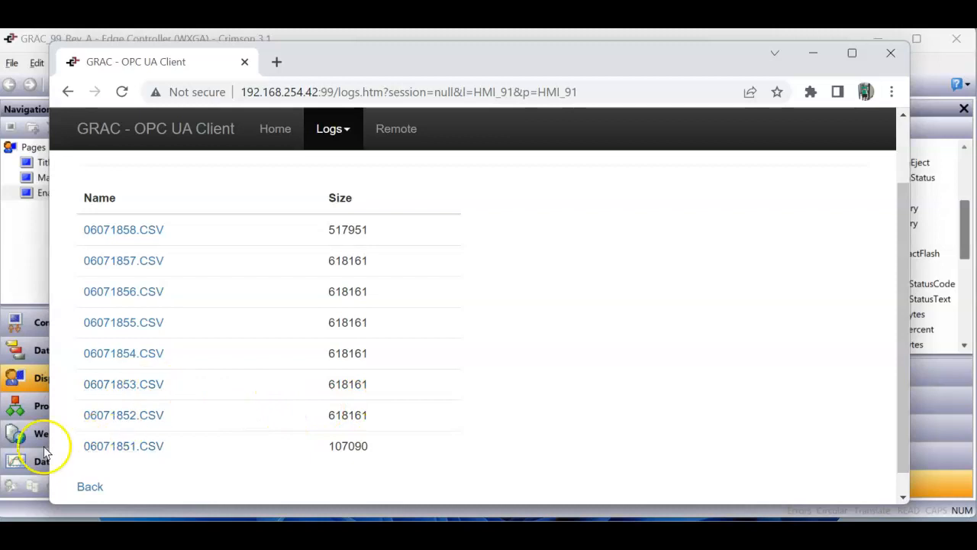
- Go back to the log list, browse HMI_93's ten CSV files, then return to the list
left_click(89, 485)
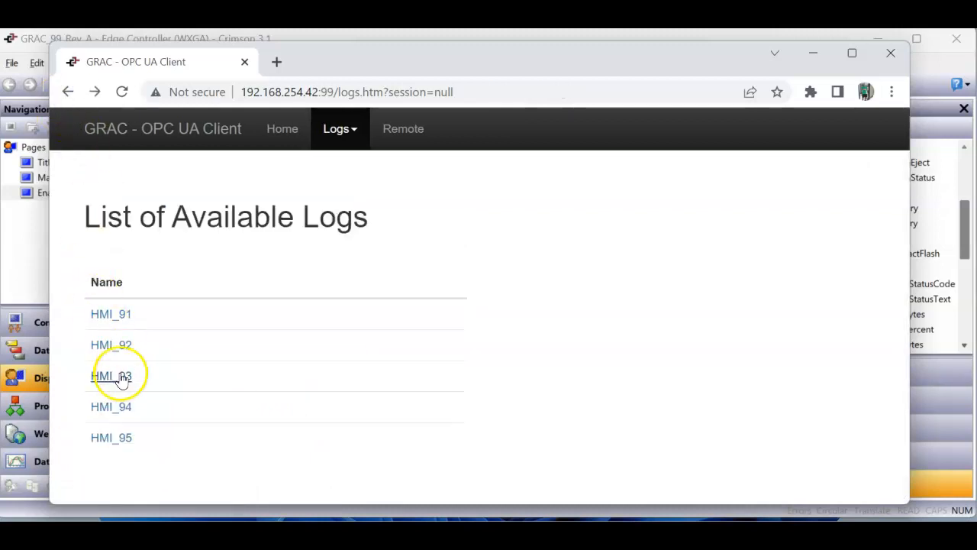
left_click(112, 375)
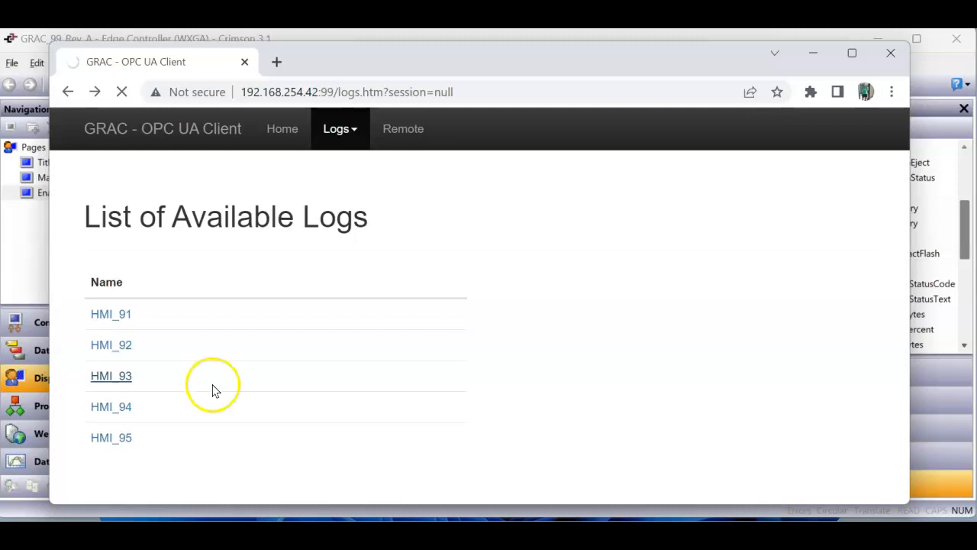
left_click(110, 375)
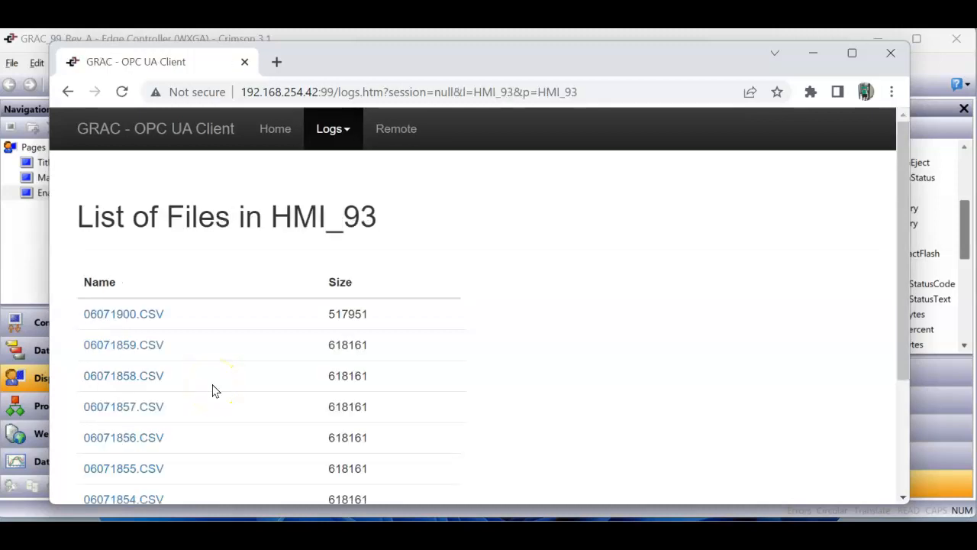
scroll("down", 3)
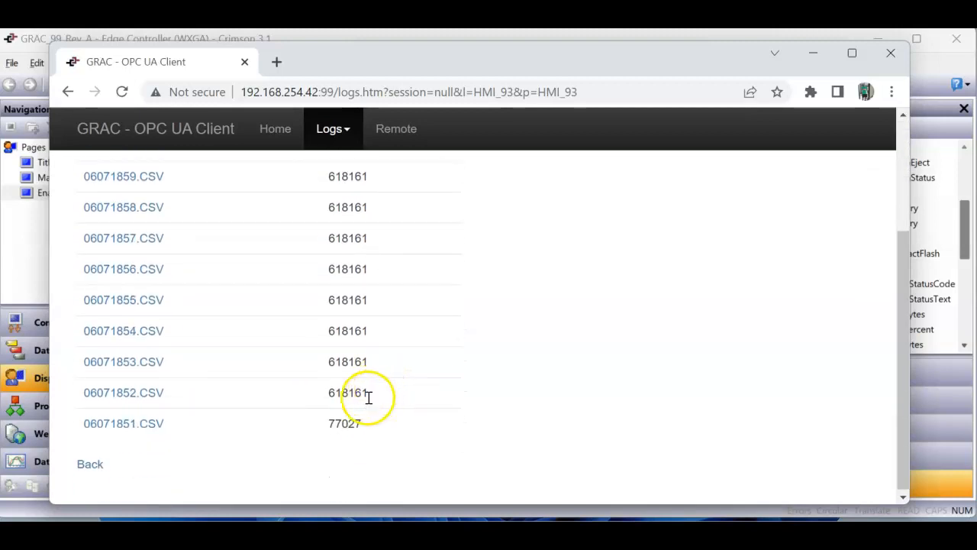
scroll("up", 3)
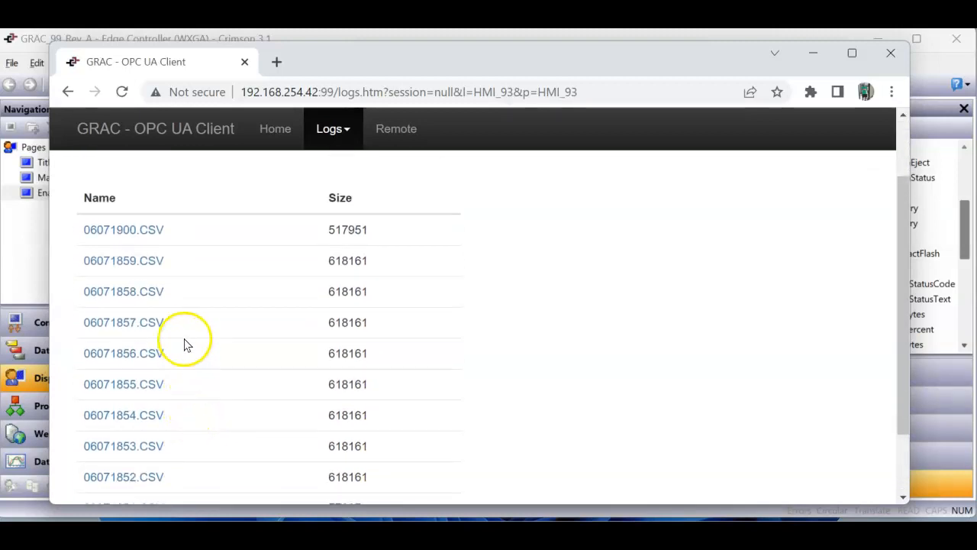
scroll("down", 3)
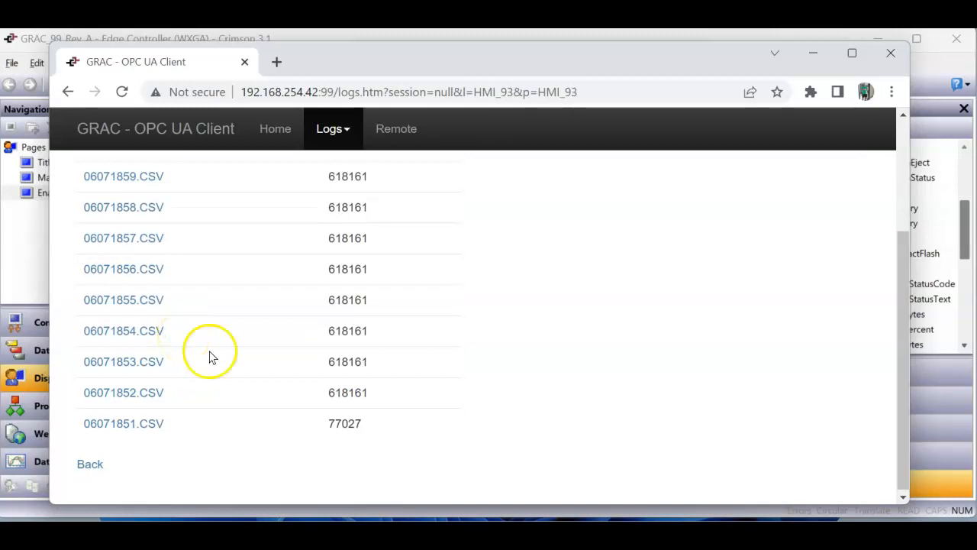
left_click(90, 464)
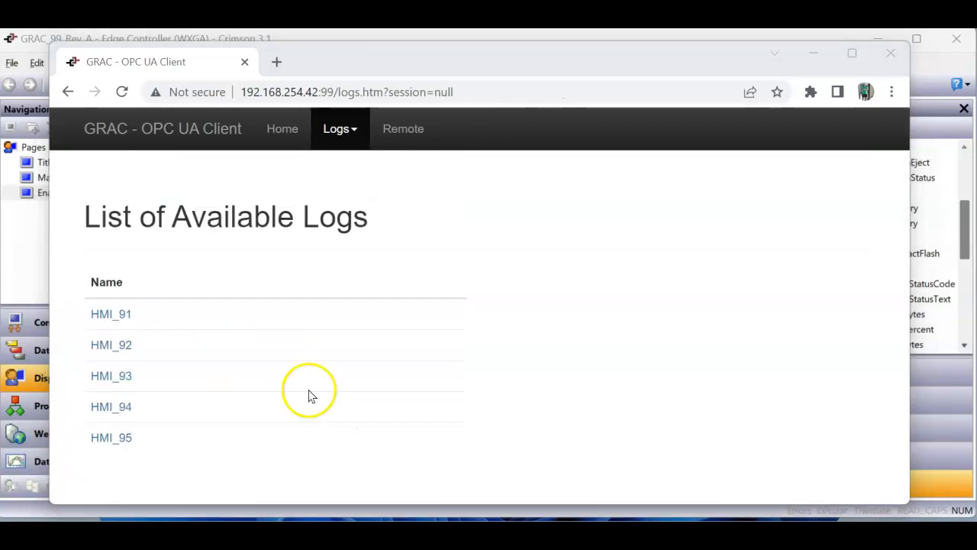
mouse_move(403, 128)
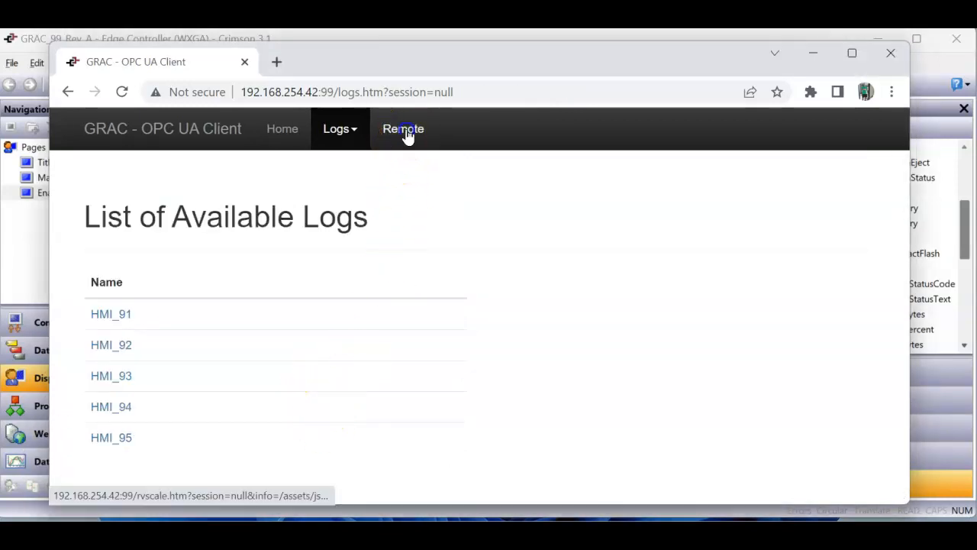
- Switch to the Remote view and hit the red button on the OPC UA Stress Test screen
left_click(403, 128)
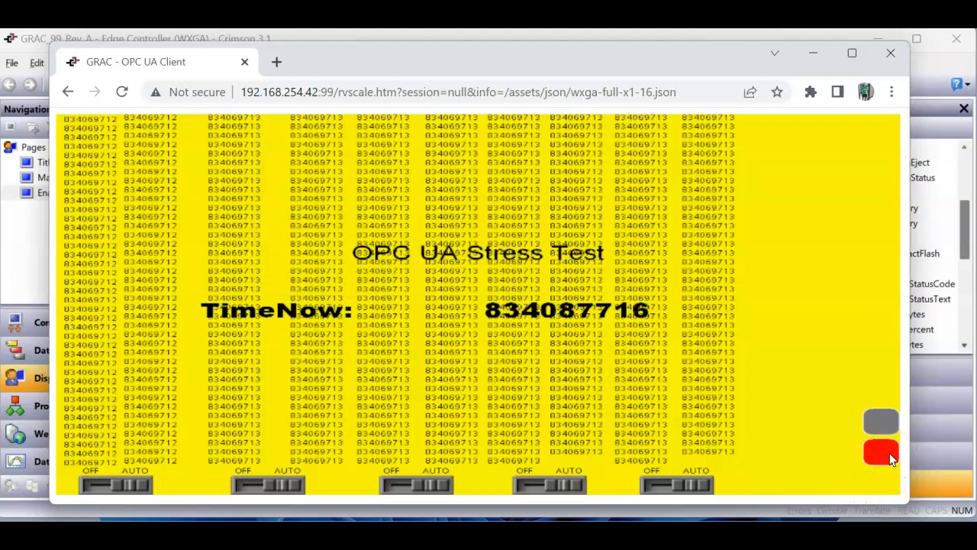
left_click(881, 451)
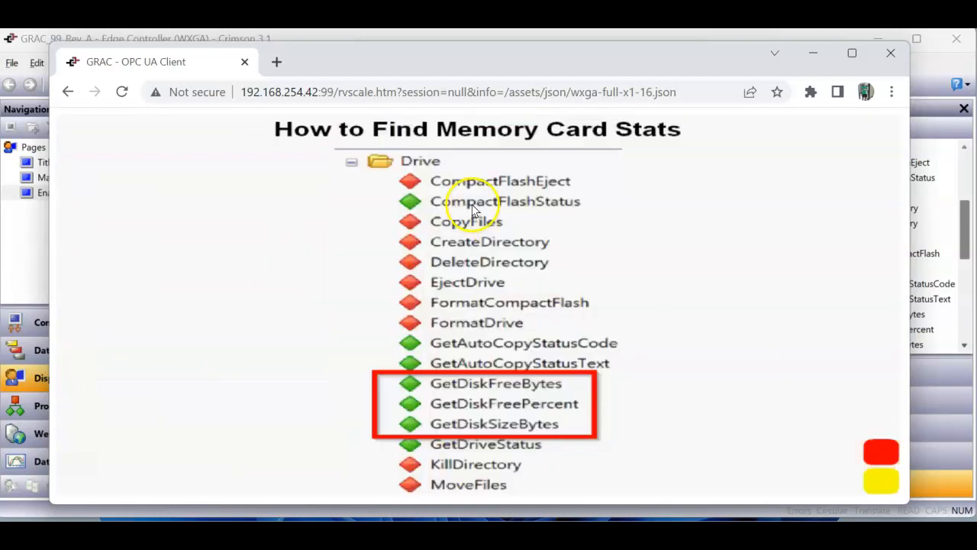
mouse_move(511, 418)
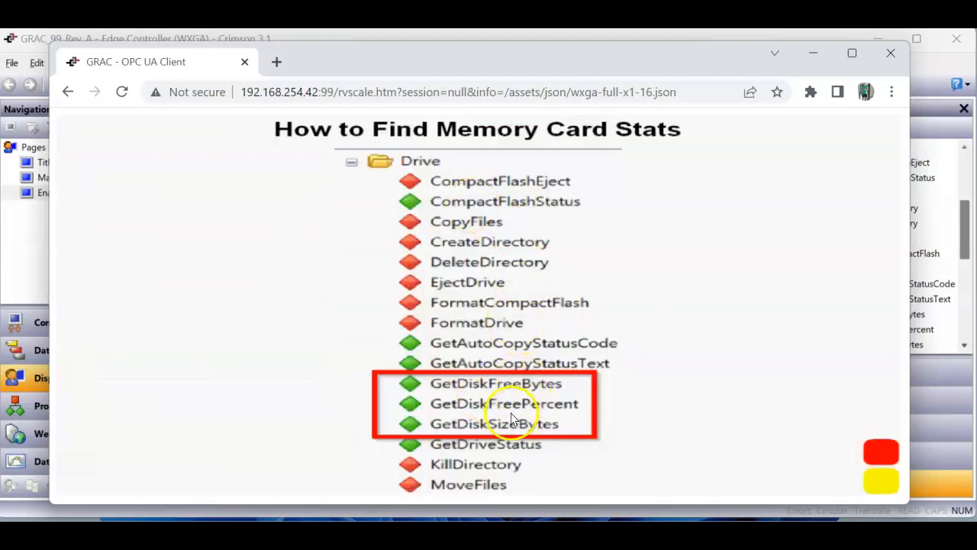
mouse_move(534, 435)
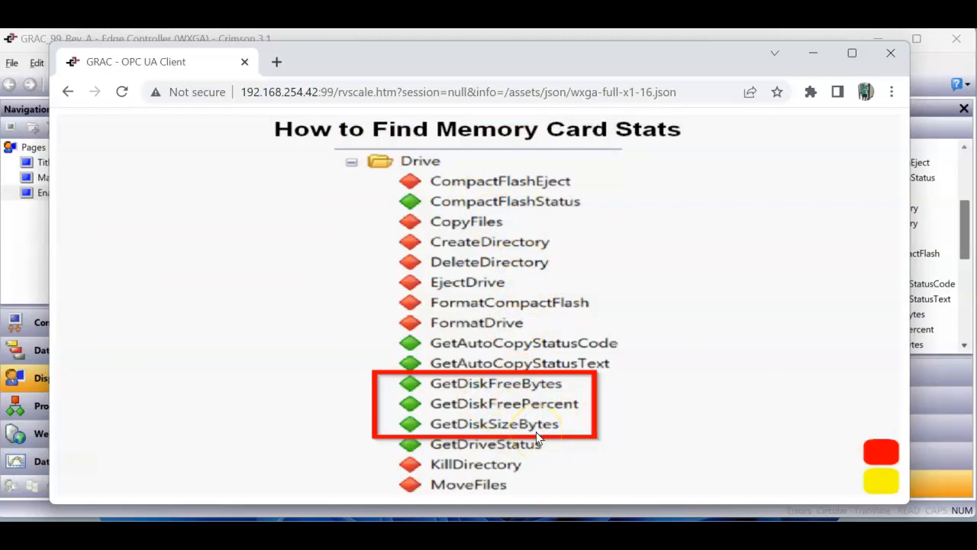
mouse_move(339, 440)
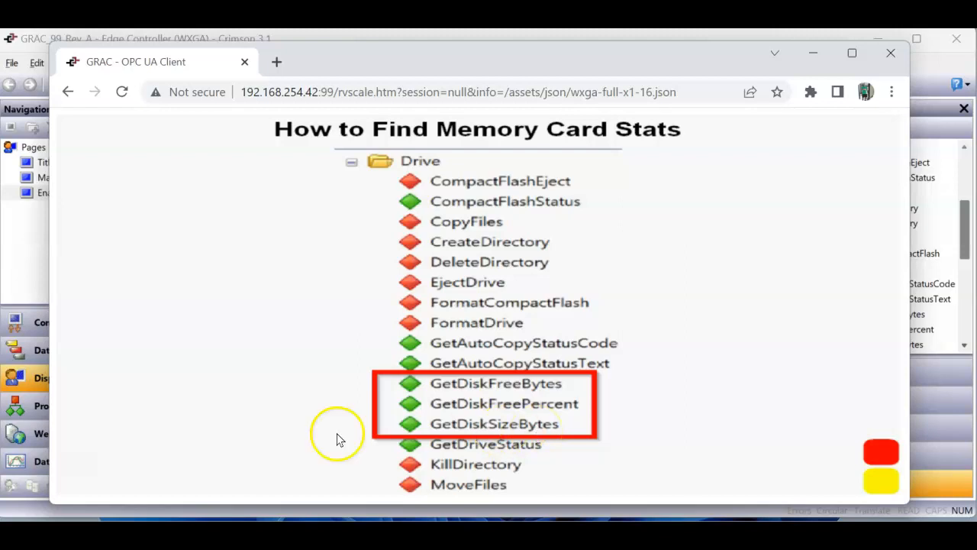